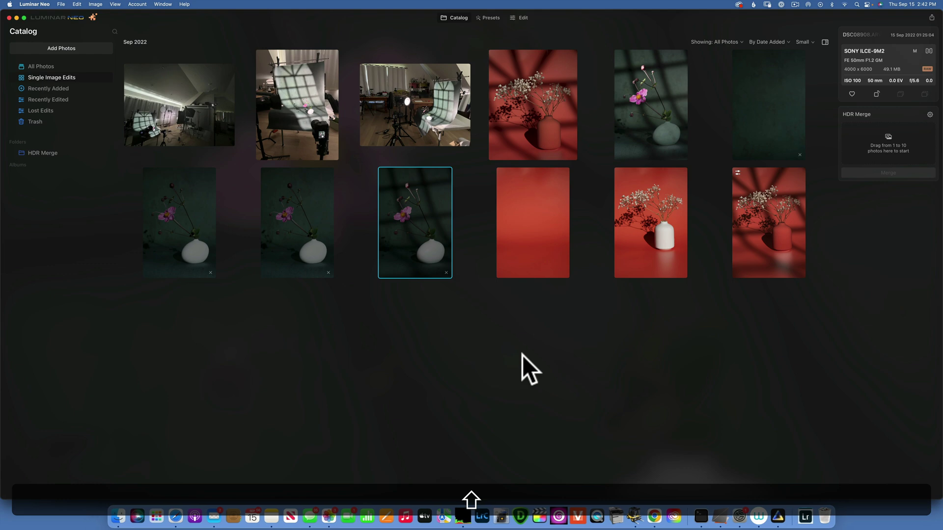
Step: Browse the red vase photos full size, including the window-shadow one, then return to the grid
{"action": "left_click", "coordinate": [767, 222]}
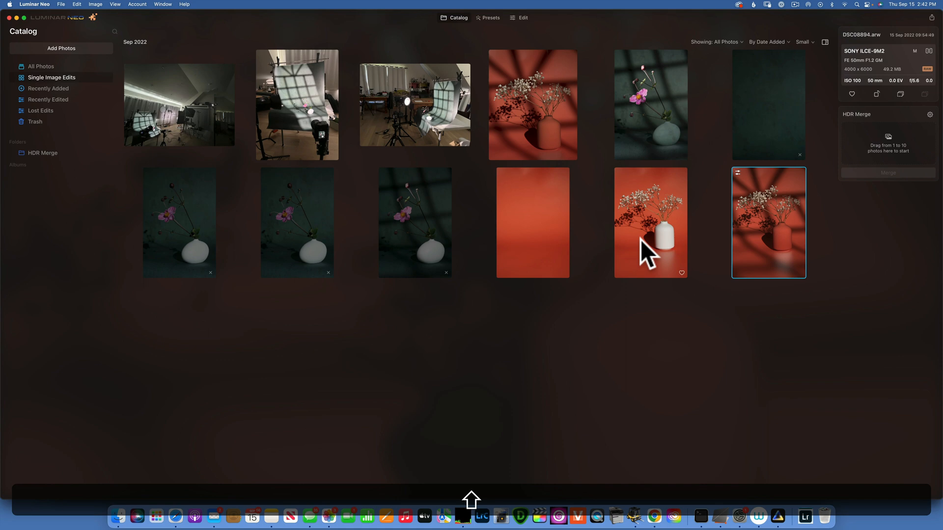
{"action": "double_click", "coordinate": [650, 223]}
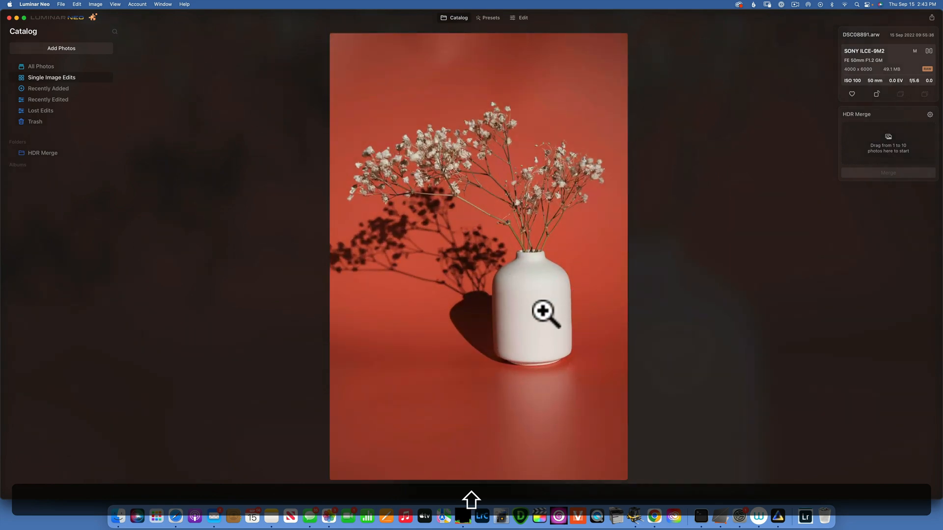
{"action": "key", "text": "right"}
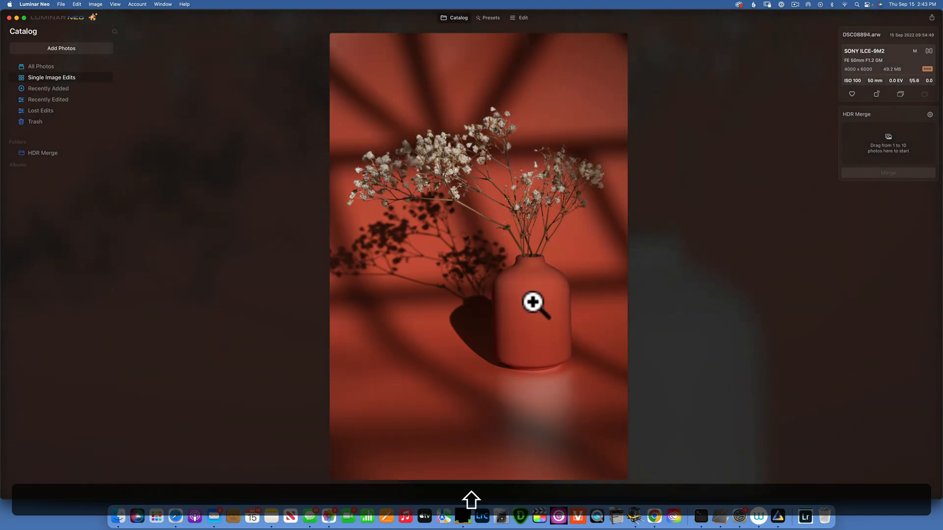
{"action": "mouse_move", "coordinate": [479, 68]}
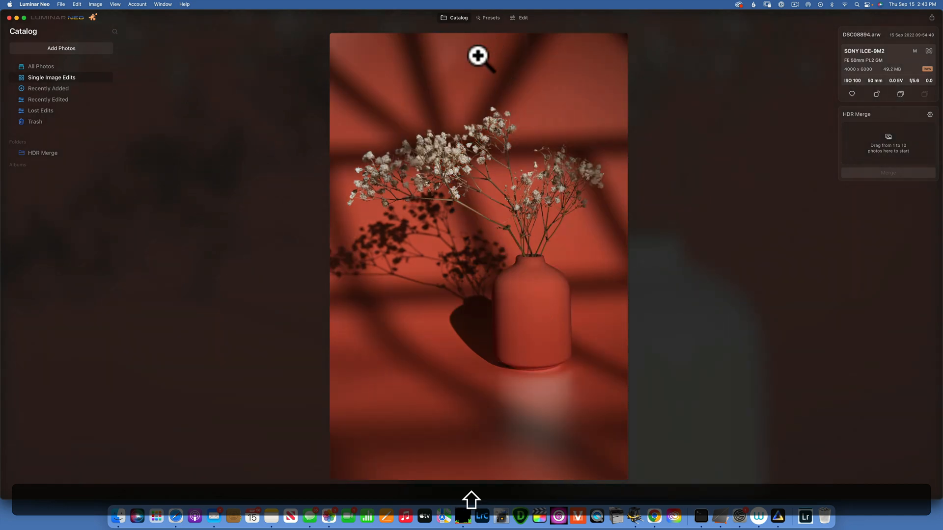
{"action": "left_click", "coordinate": [456, 17]}
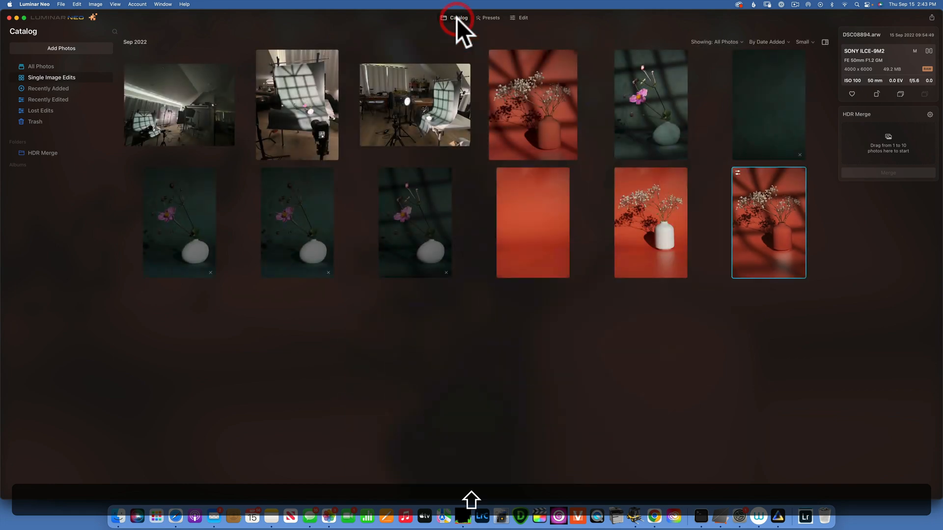
{"action": "mouse_move", "coordinate": [749, 234]}
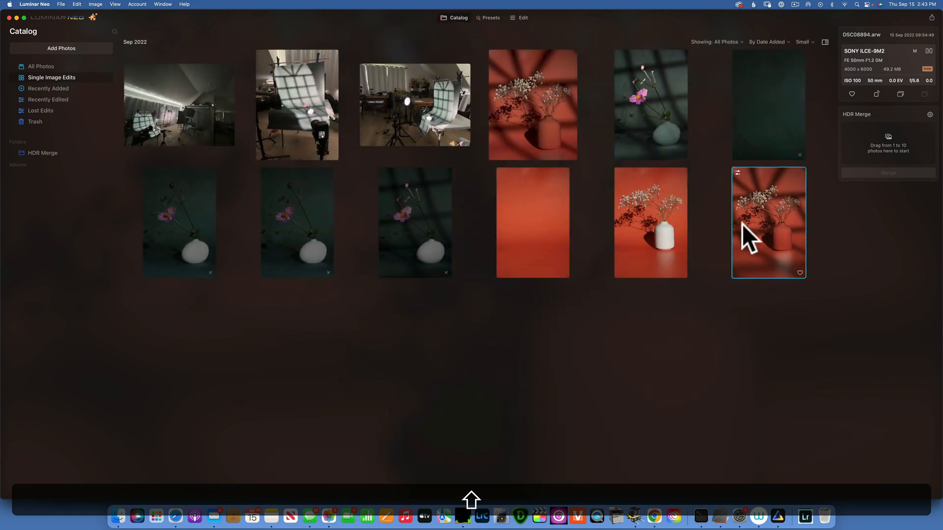
{"action": "double_click", "coordinate": [768, 222]}
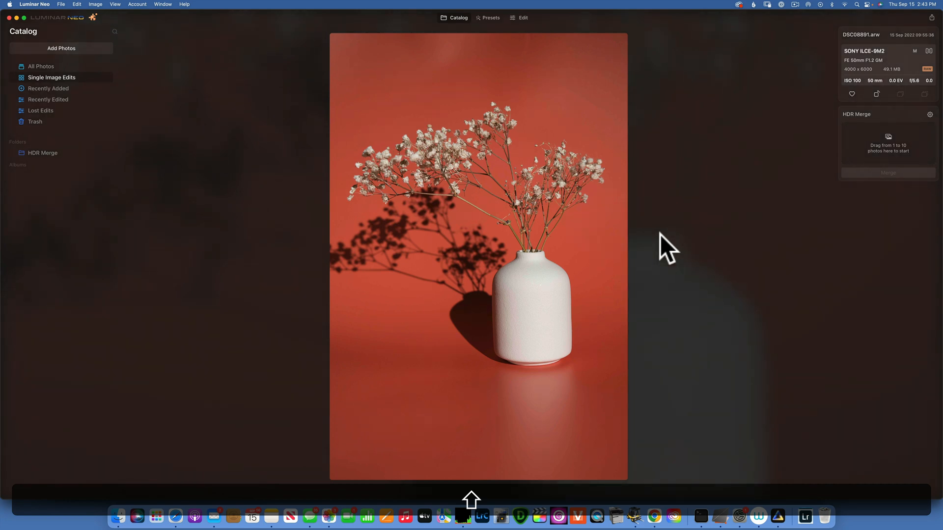
{"action": "key", "text": "right"}
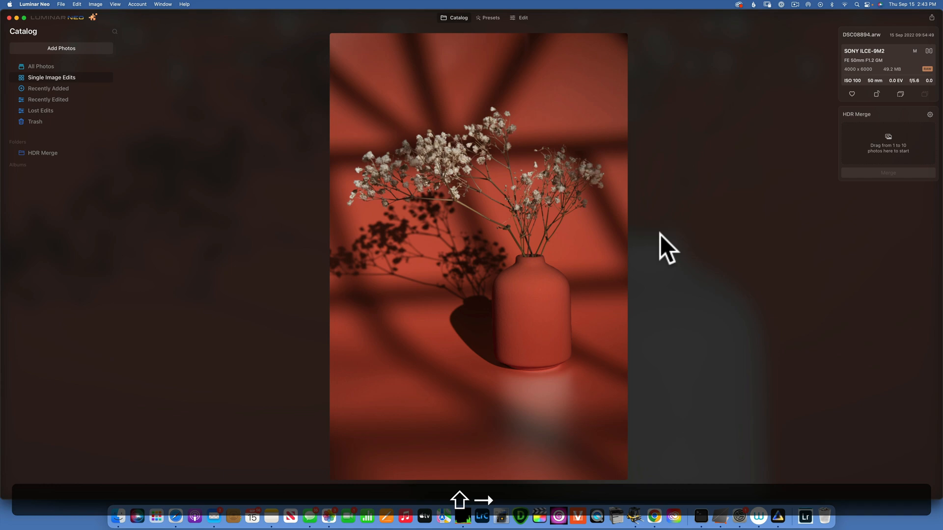
{"action": "left_click", "coordinate": [458, 18]}
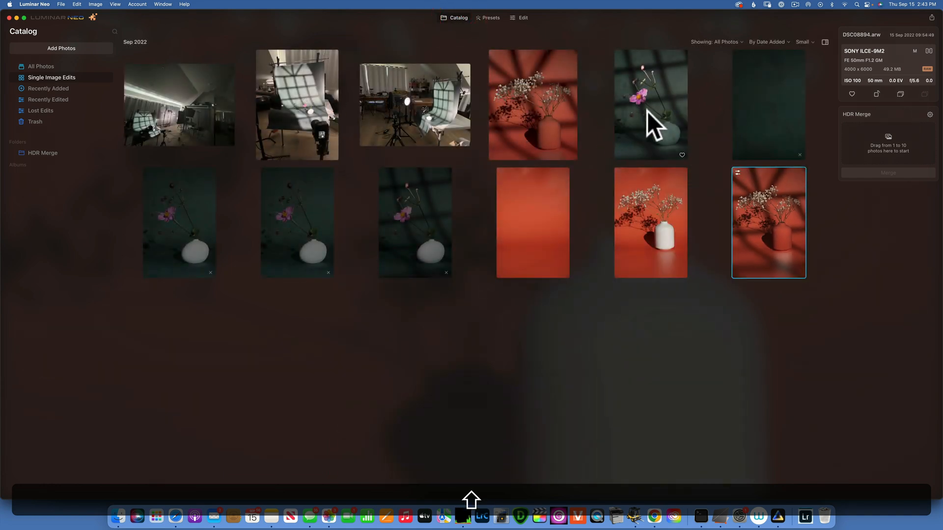
Step: View the wide studio room and window-shadow backdrop photos full size
{"action": "double_click", "coordinate": [645, 103]}
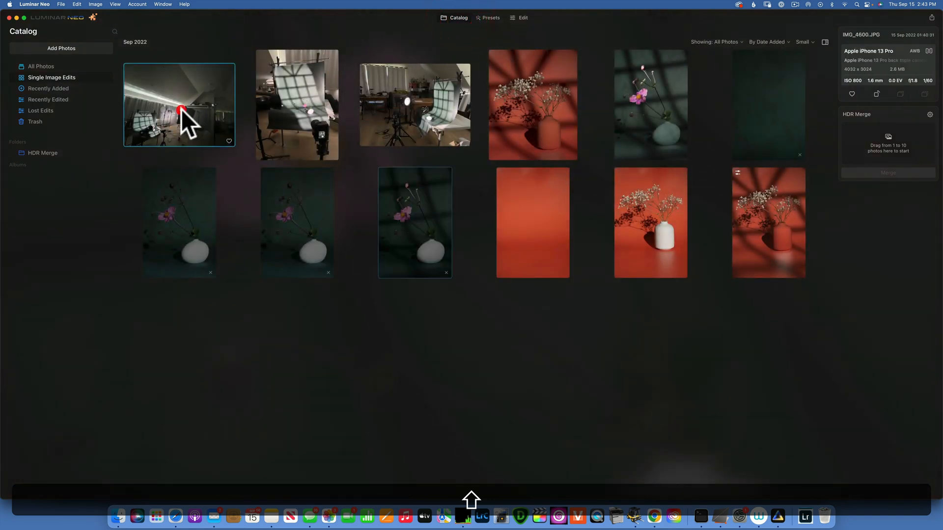
{"action": "double_click", "coordinate": [179, 111]}
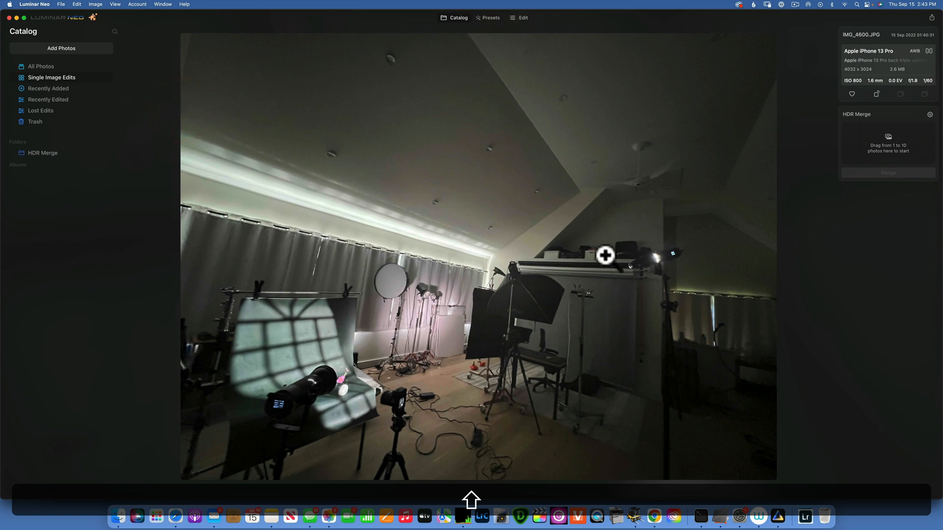
{"action": "mouse_move", "coordinate": [670, 275]}
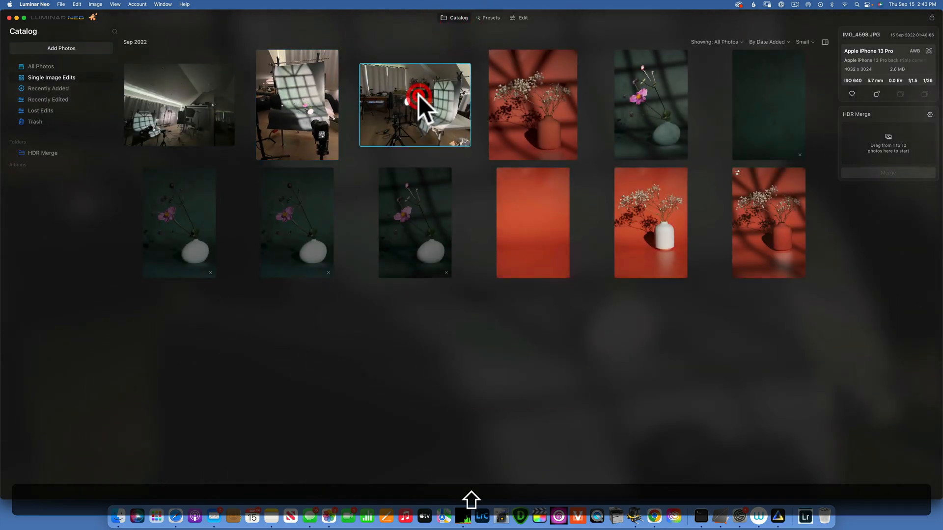
{"action": "double_click", "coordinate": [415, 102]}
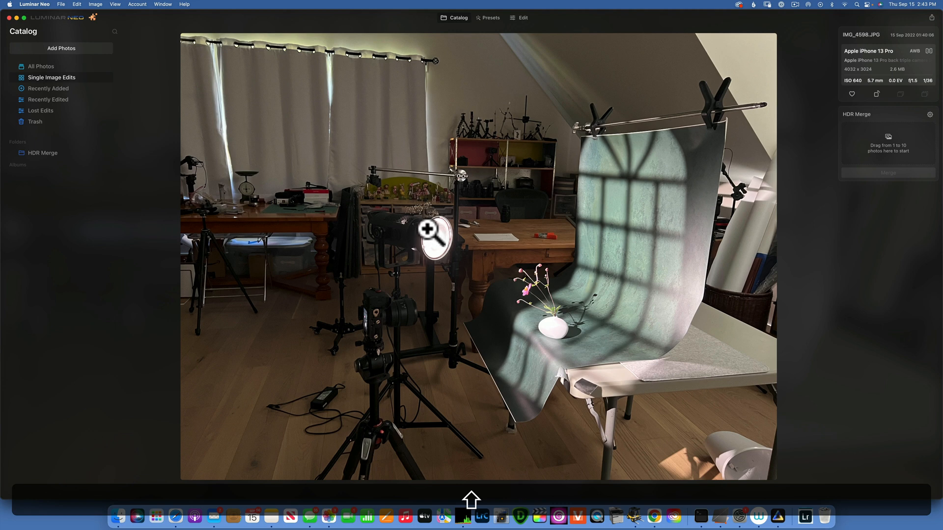
{"action": "mouse_move", "coordinate": [488, 268]}
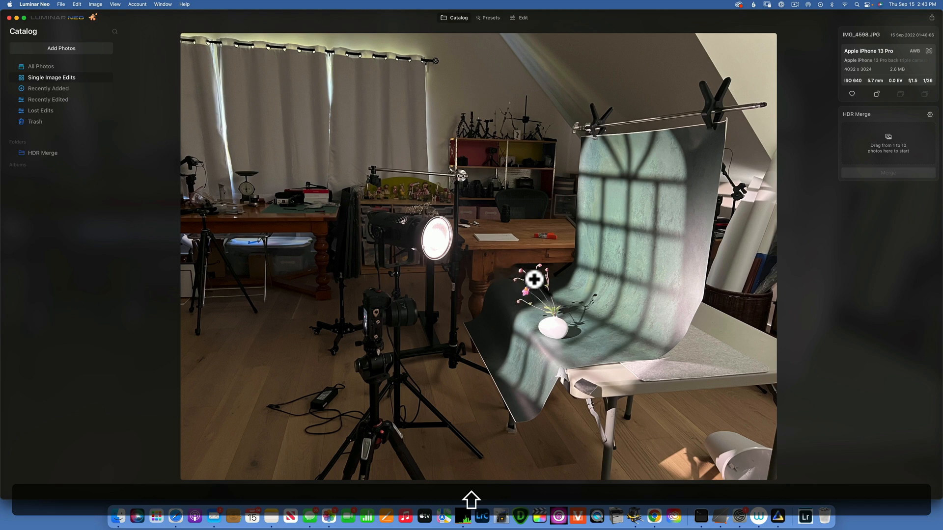
{"action": "left_click", "coordinate": [456, 18]}
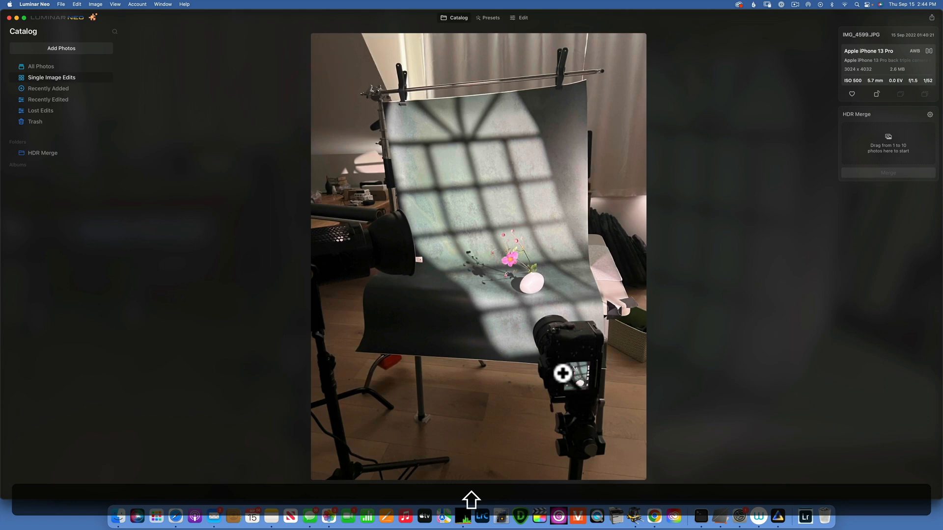
{"action": "mouse_move", "coordinate": [542, 293]}
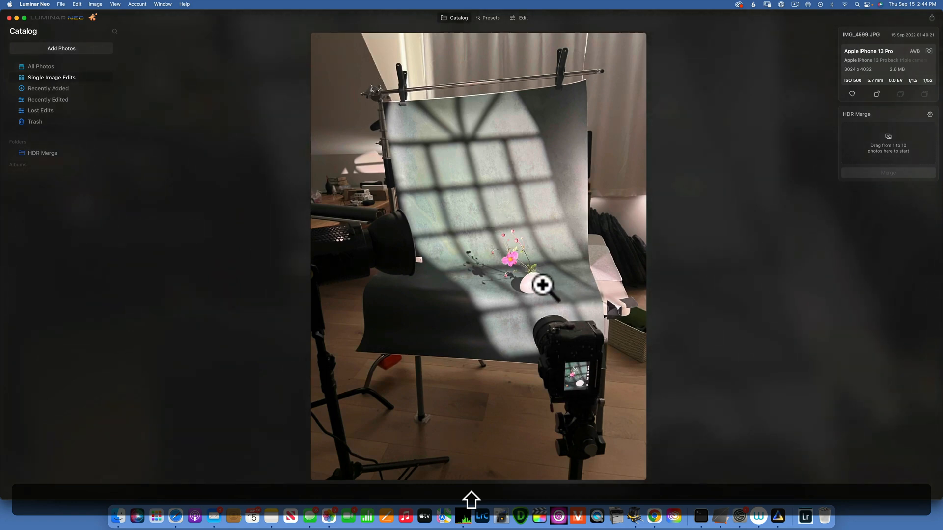
{"action": "mouse_move", "coordinate": [457, 23]}
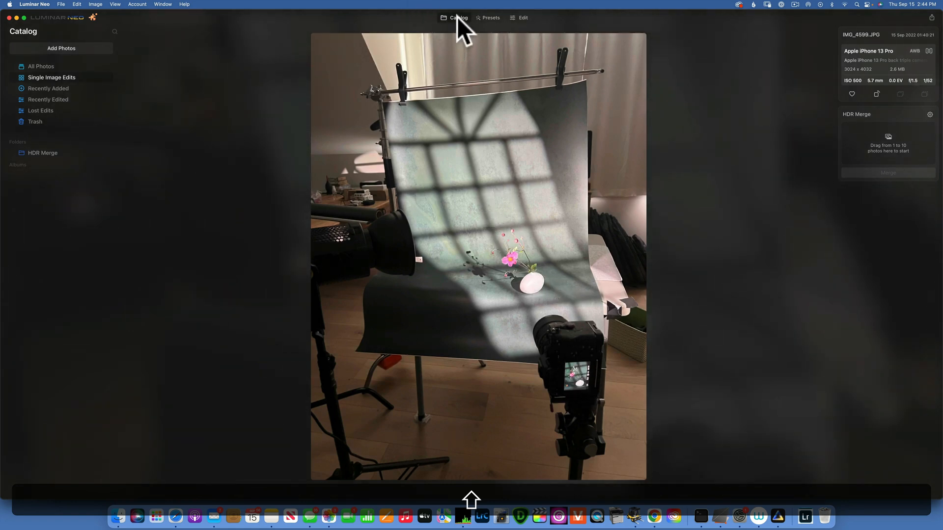
{"action": "left_click", "coordinate": [458, 17]}
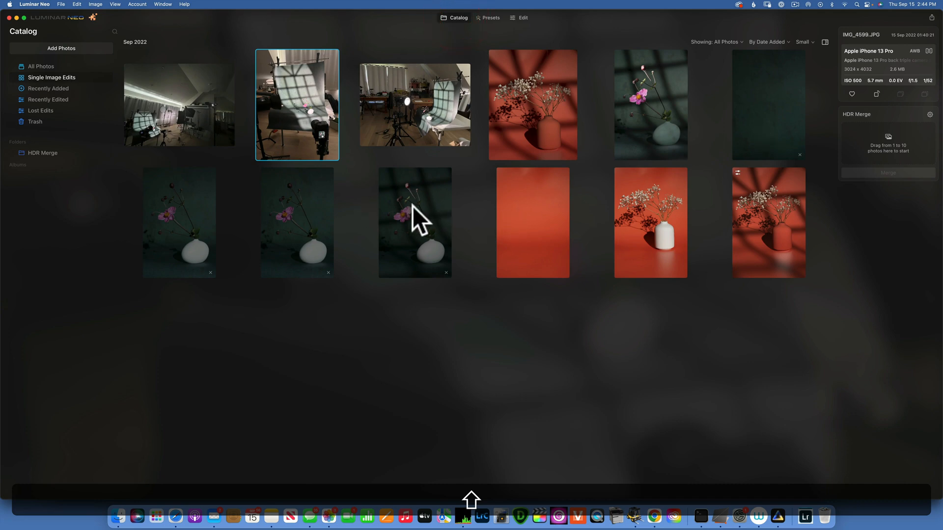
Step: View the pink flower in white vase photo full size
{"action": "left_click", "coordinate": [414, 222]}
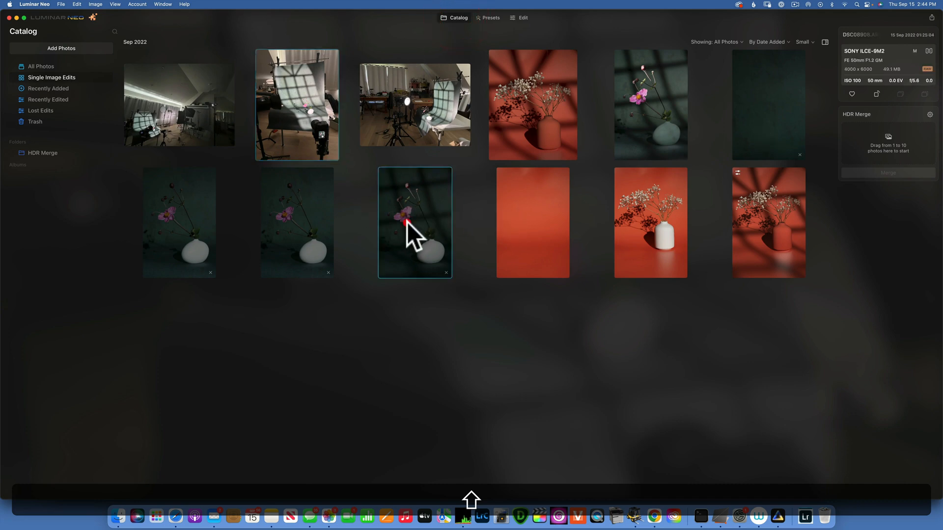
{"action": "double_click", "coordinate": [412, 227]}
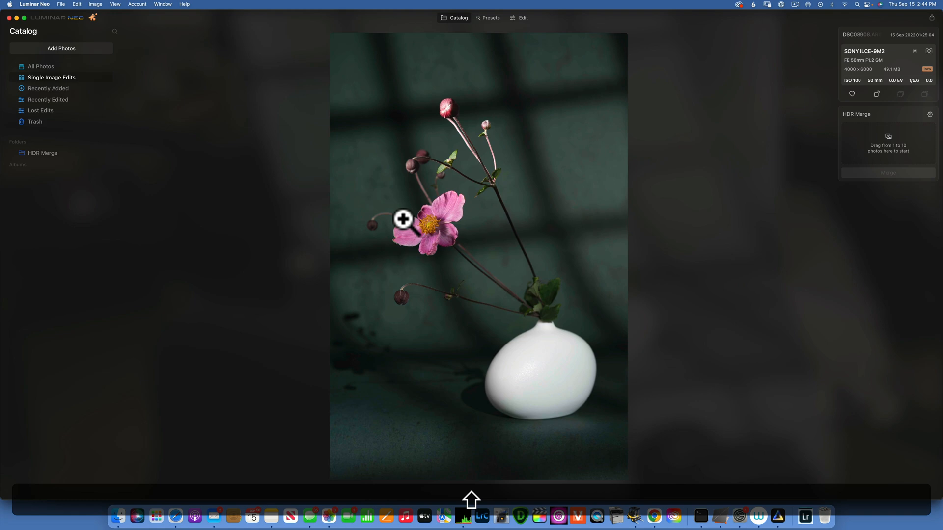
{"action": "mouse_move", "coordinate": [466, 110]}
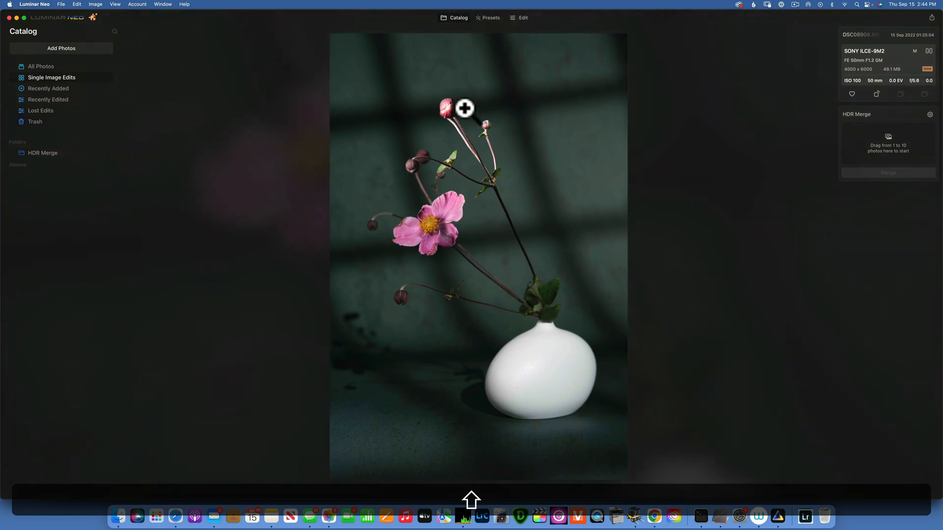
{"action": "mouse_move", "coordinate": [427, 231]}
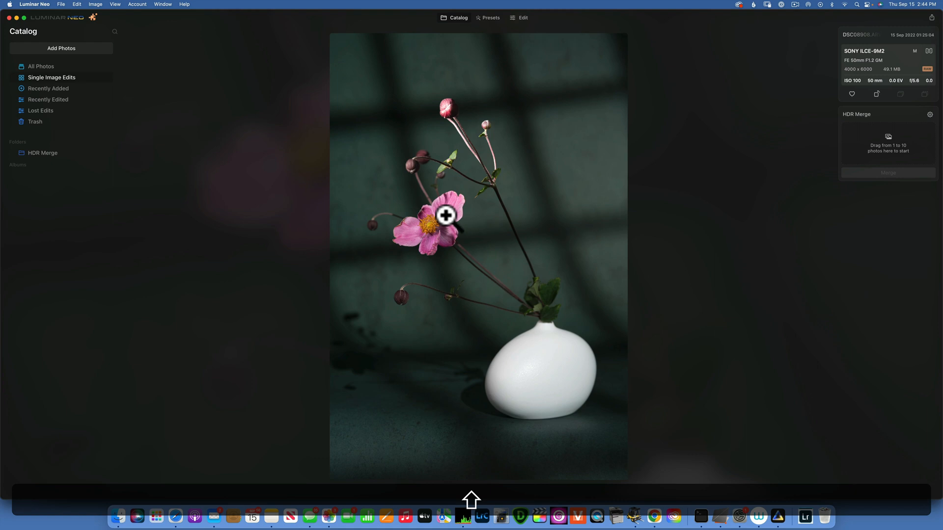
{"action": "mouse_move", "coordinate": [530, 324]}
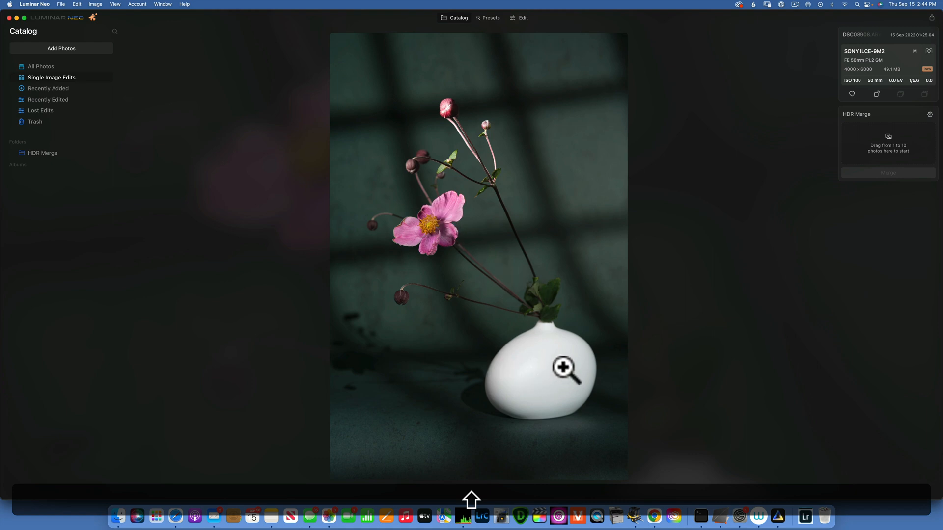
{"action": "left_click", "coordinate": [456, 17]}
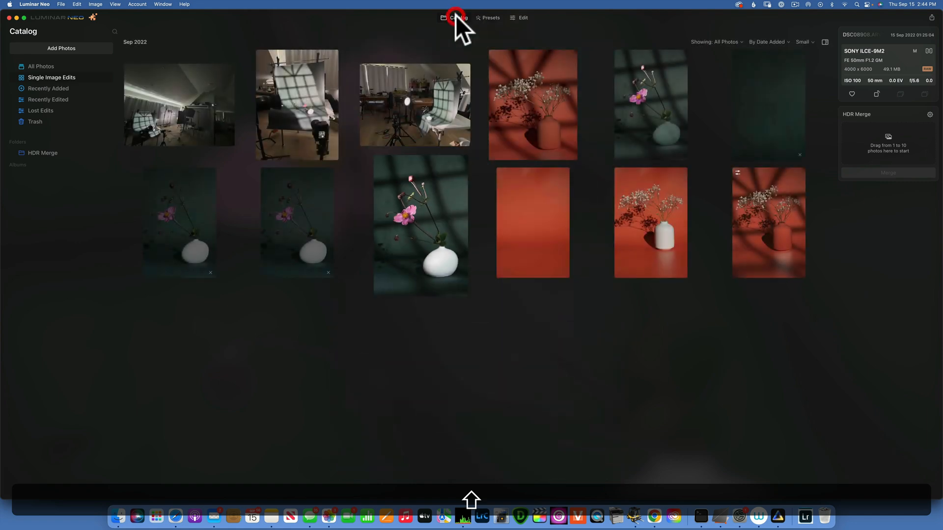
Step: Trial a hue shift on the shadowed red vase photo, ending with a magenta vase
{"action": "double_click", "coordinate": [765, 228]}
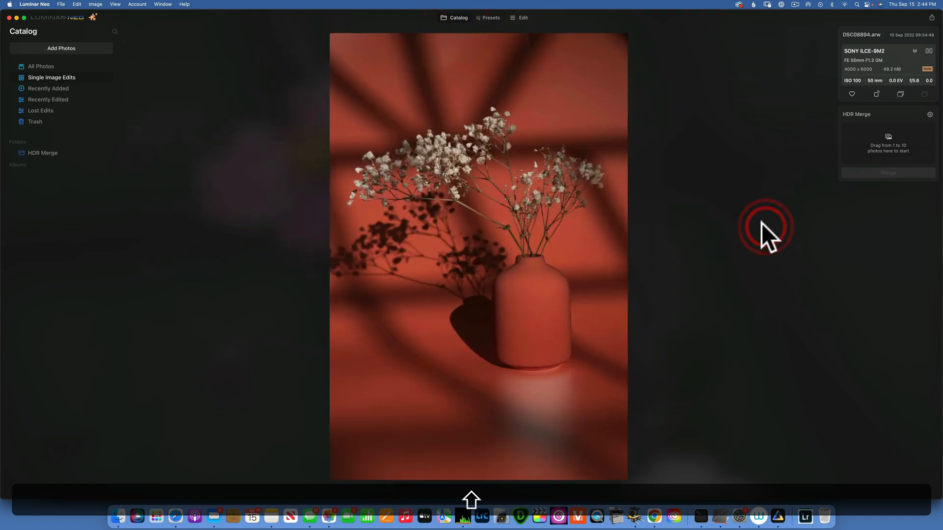
{"action": "left_click", "coordinate": [520, 18]}
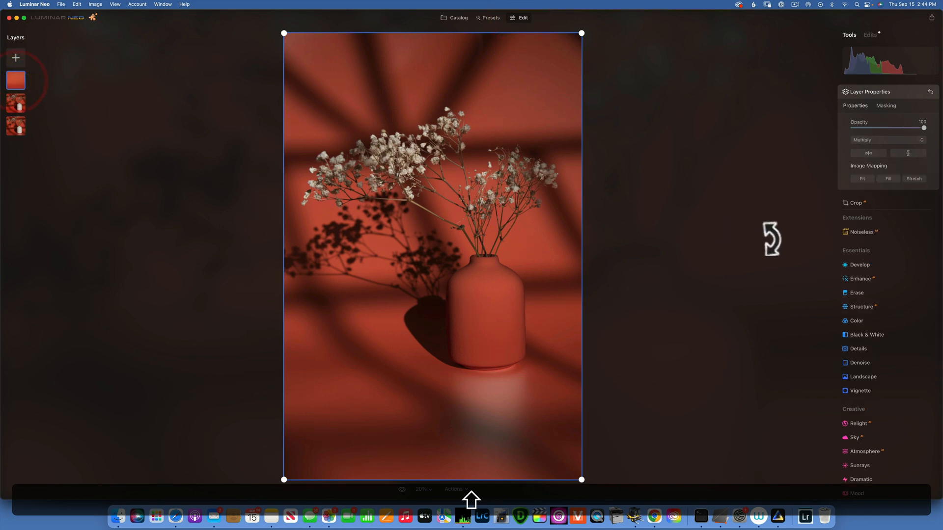
{"action": "left_click", "coordinate": [856, 320]}
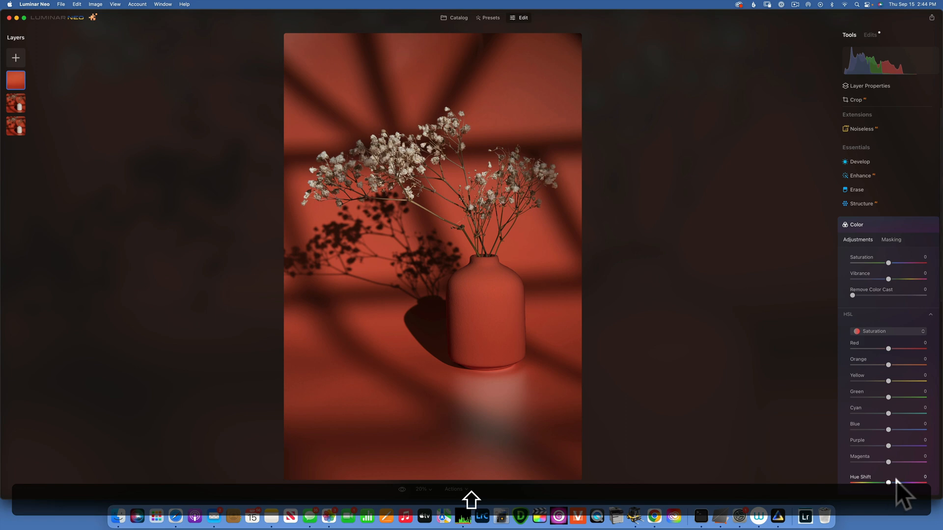
{"action": "left_click_drag", "start_coordinate": [888, 482], "coordinate": [853, 482]}
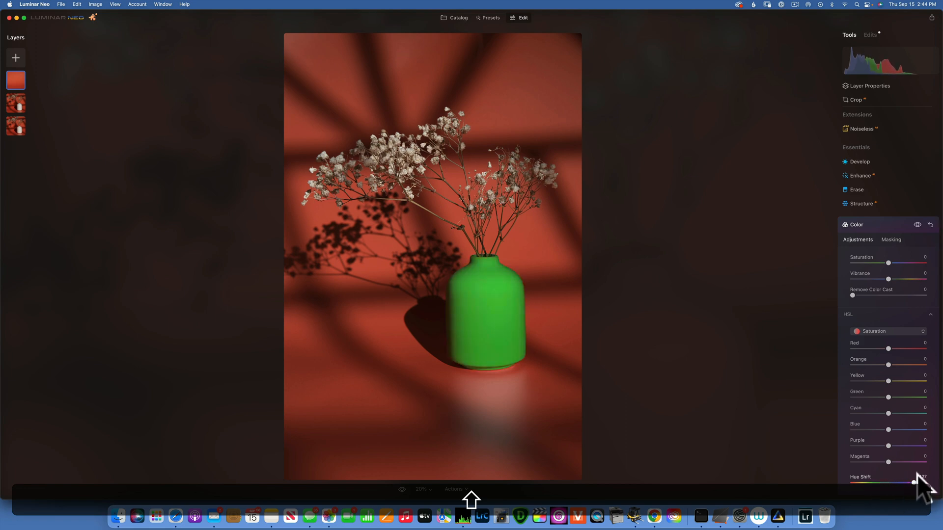
{"action": "left_click_drag", "start_coordinate": [919, 482], "coordinate": [880, 482]}
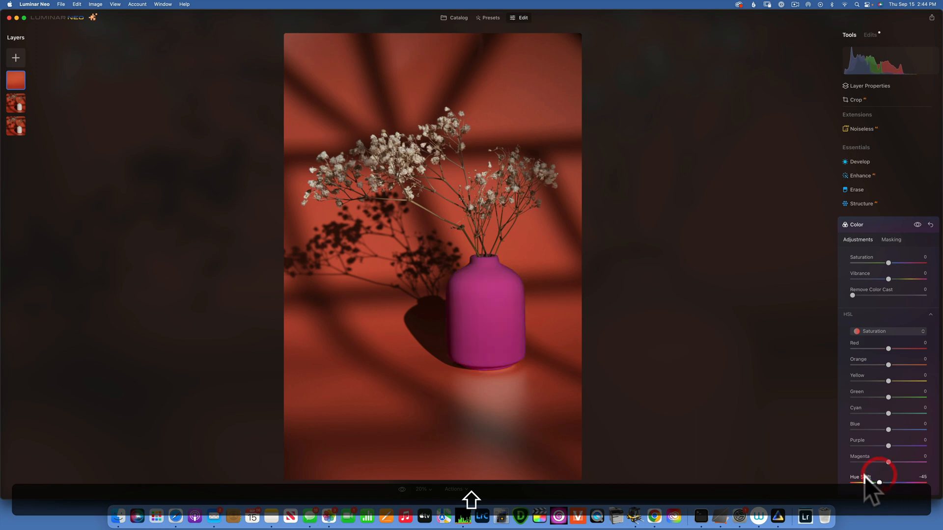
{"action": "left_click", "coordinate": [455, 18]}
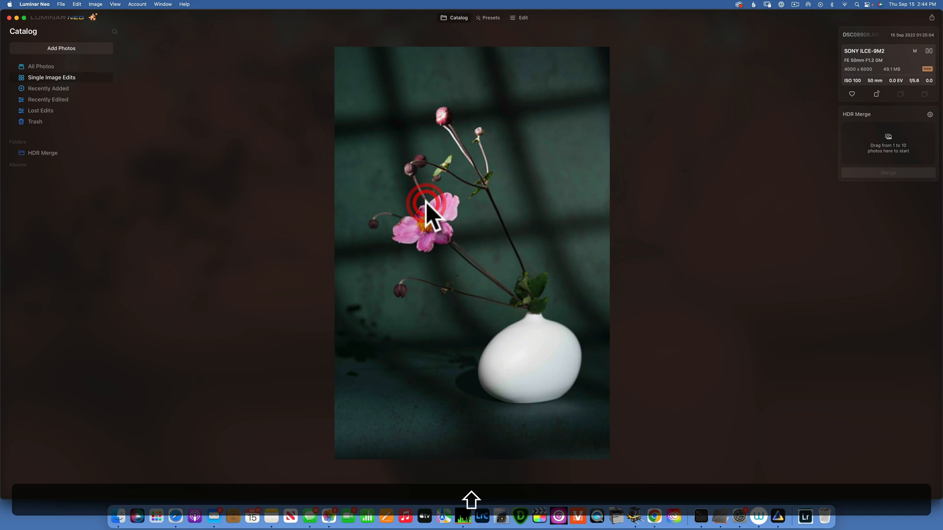
Step: Try green and teal Hue Shifts on the pink flower photo, restore original colours, reopen editor
{"action": "left_click", "coordinate": [522, 18]}
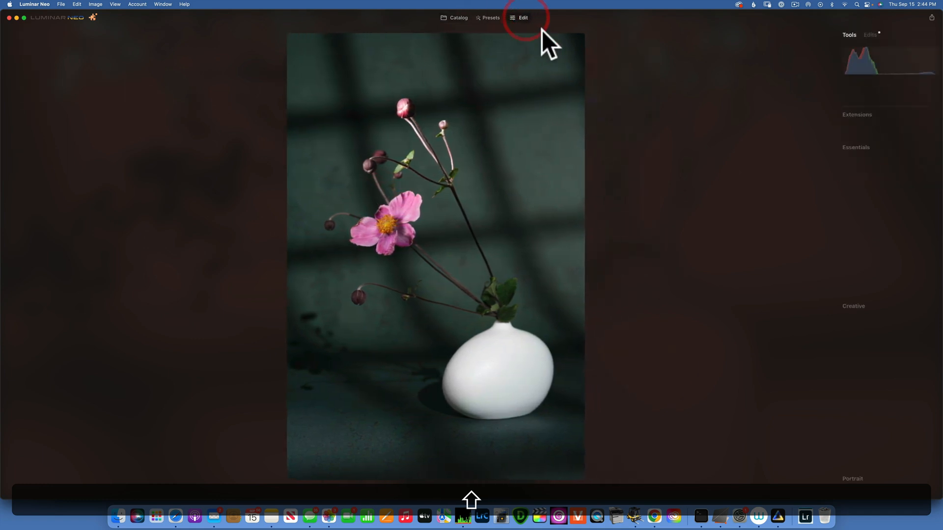
{"action": "left_click", "coordinate": [523, 18]}
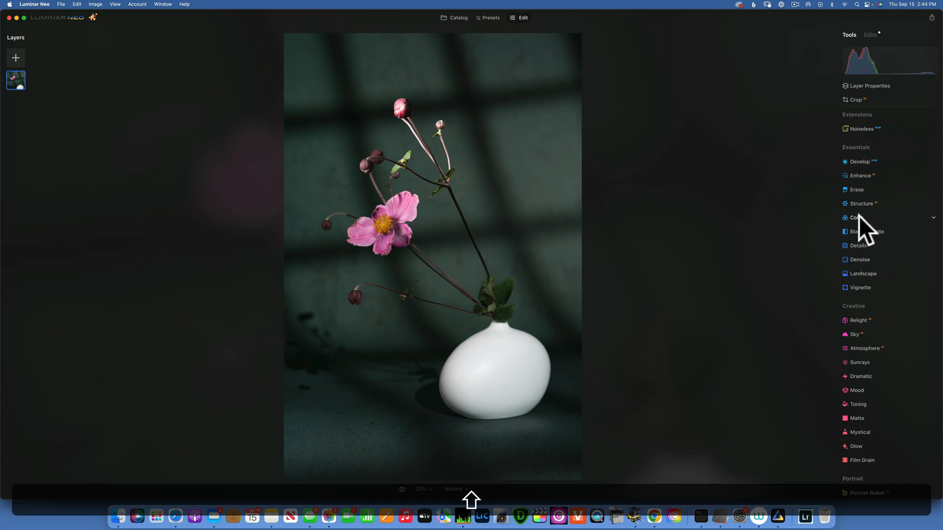
{"action": "left_click", "coordinate": [855, 217]}
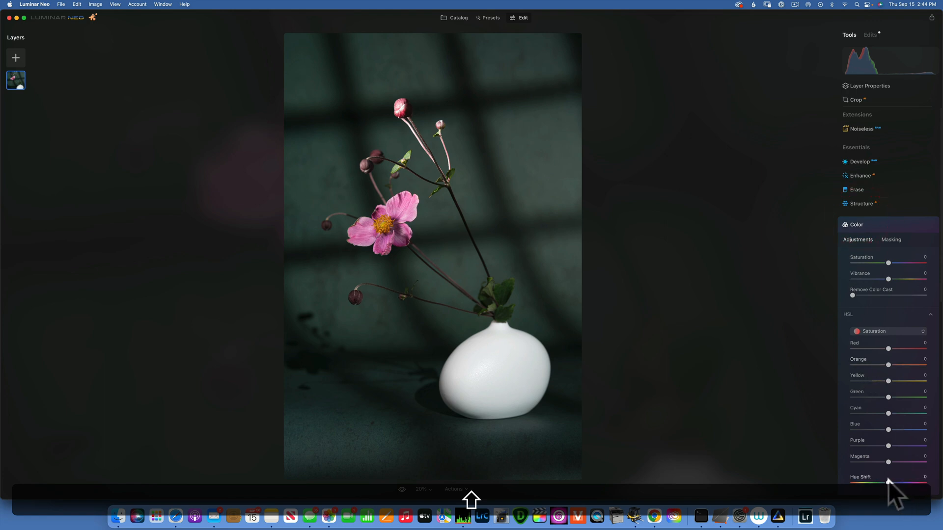
{"action": "left_click_drag", "start_coordinate": [888, 481], "coordinate": [915, 482]}
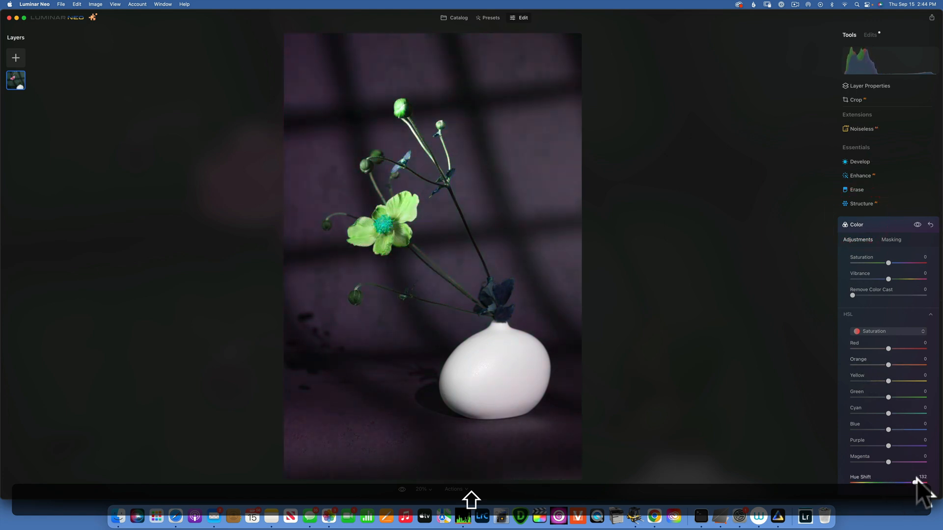
{"action": "left_click_drag", "start_coordinate": [913, 482], "coordinate": [856, 482]}
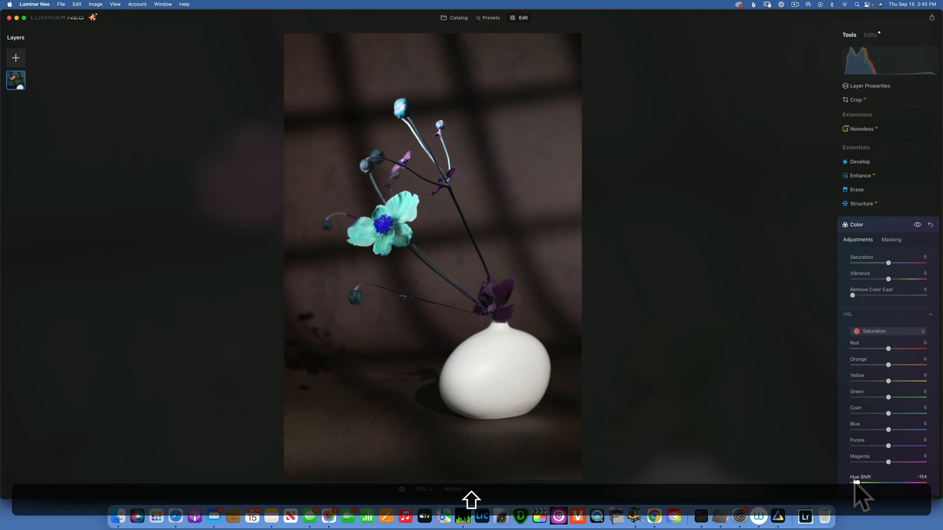
{"action": "left_click_drag", "start_coordinate": [856, 482], "coordinate": [908, 482]}
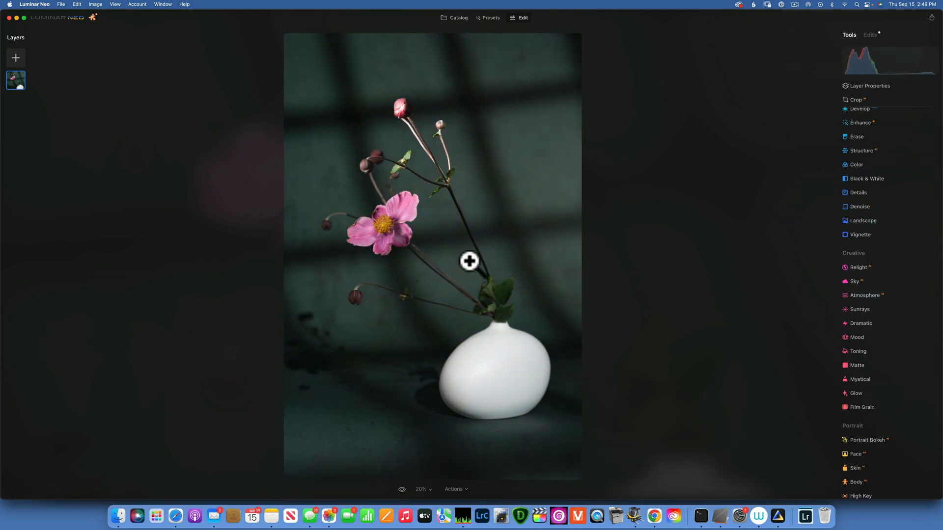
{"action": "mouse_move", "coordinate": [473, 55]}
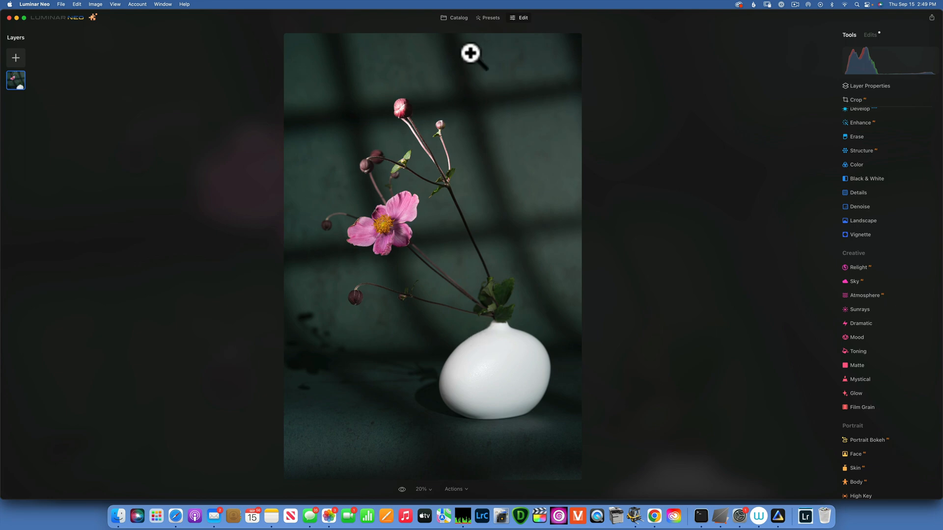
{"action": "mouse_move", "coordinate": [460, 32]}
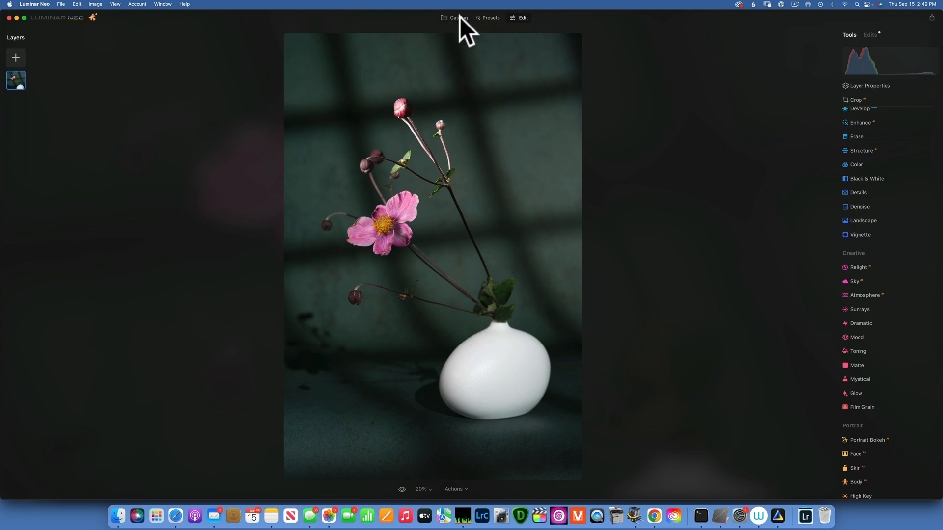
{"action": "left_click", "coordinate": [455, 17]}
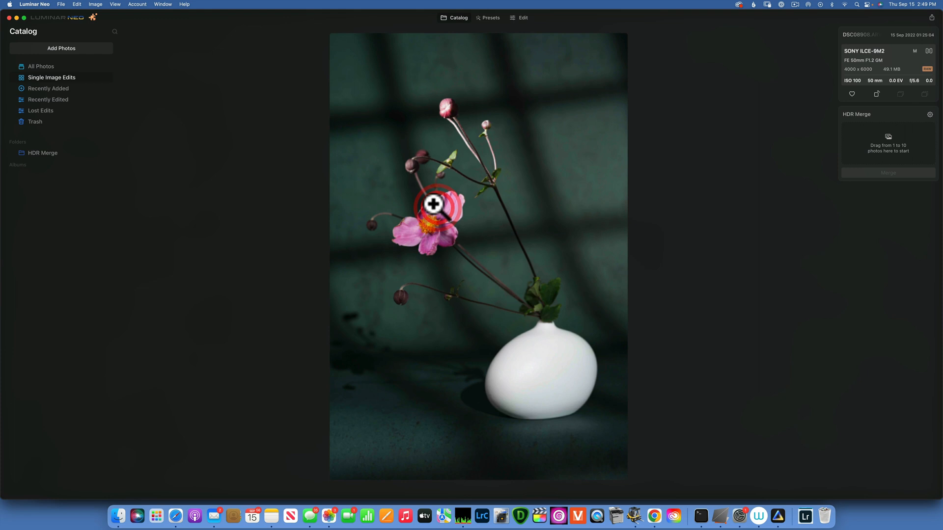
{"action": "mouse_move", "coordinate": [526, 29]}
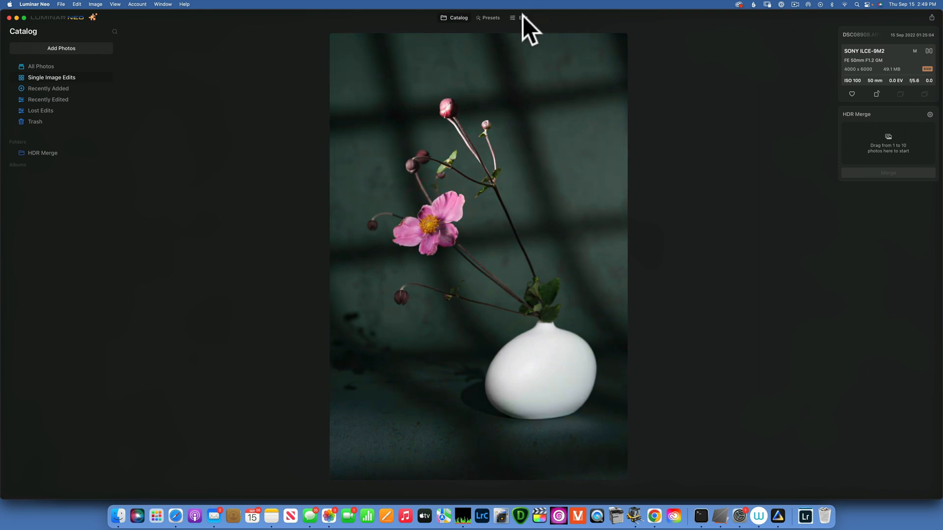
{"action": "left_click", "coordinate": [520, 17]}
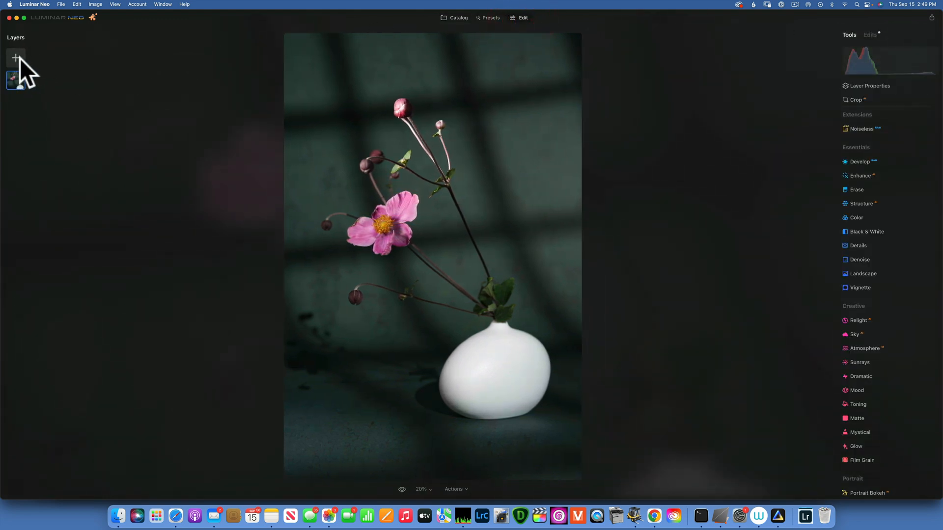
Step: Add the green texture from My Images as a layer at 100 opacity in Multiply
{"action": "left_click", "coordinate": [15, 56]}
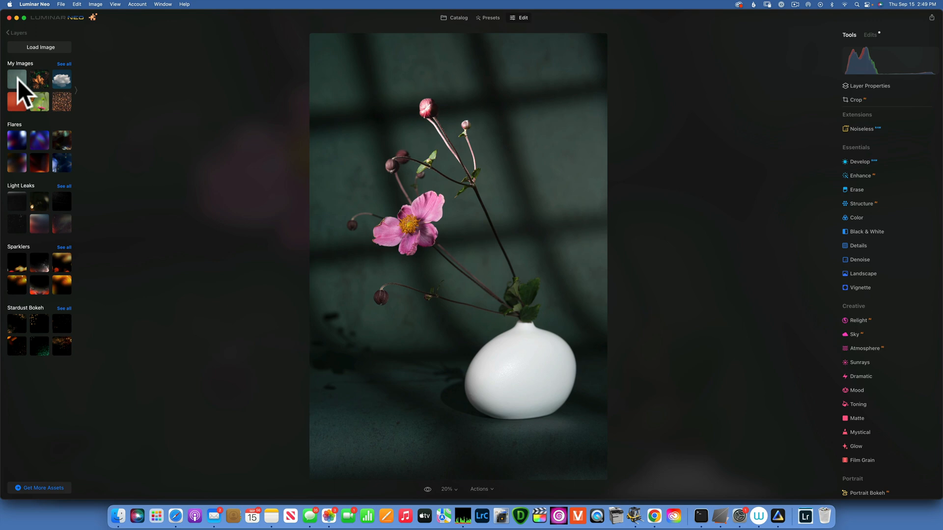
{"action": "left_click", "coordinate": [16, 79]}
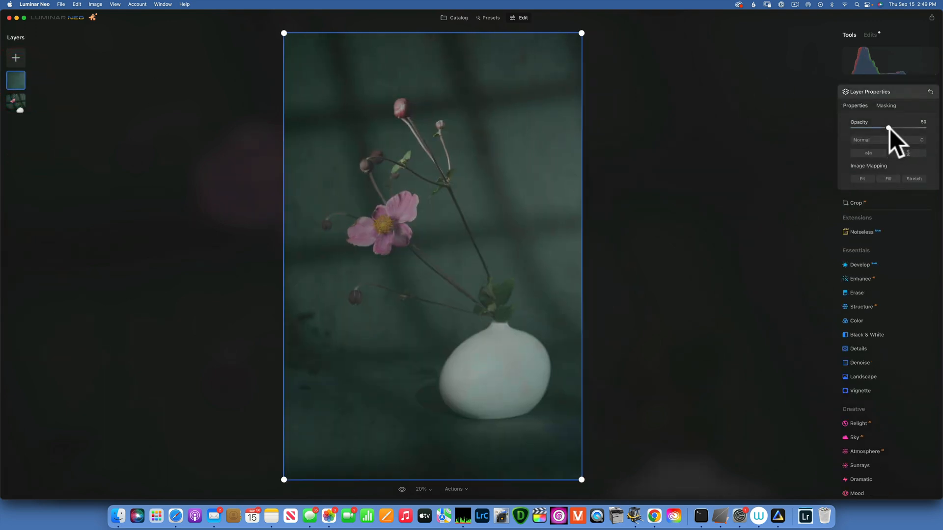
{"action": "left_click_drag", "start_coordinate": [888, 128], "coordinate": [924, 128]}
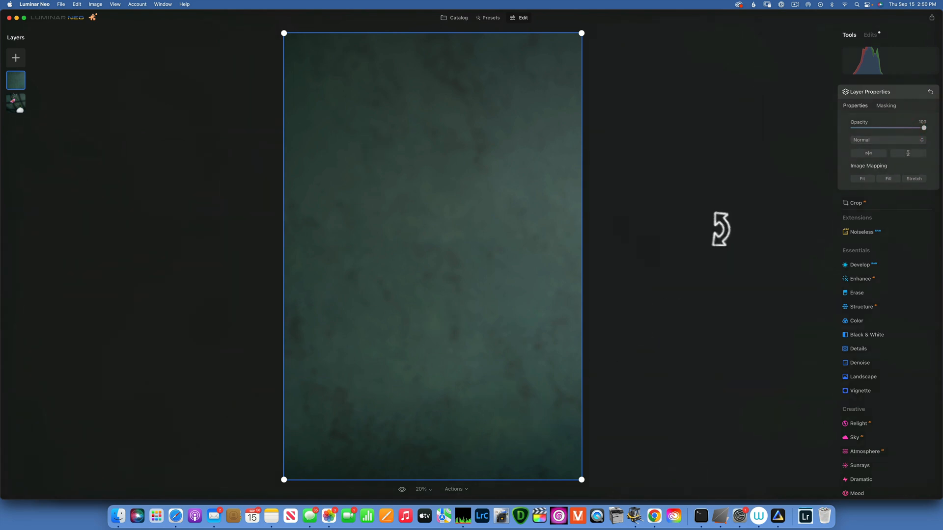
{"action": "left_click", "coordinate": [887, 140]}
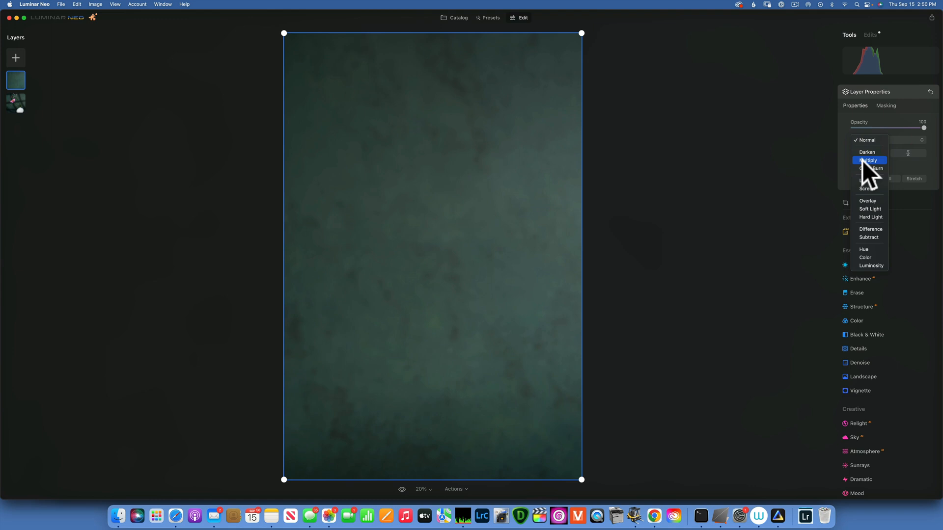
{"action": "left_click", "coordinate": [867, 161]}
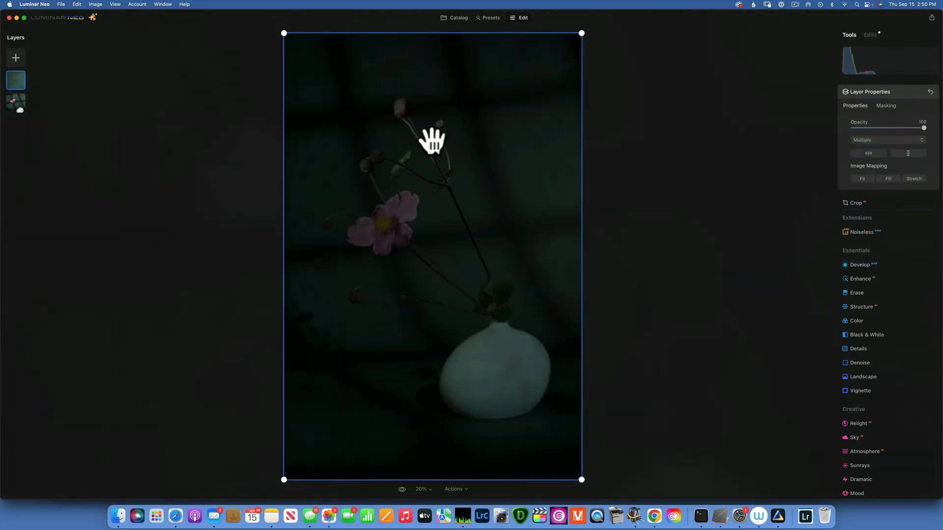
{"action": "left_click", "coordinate": [886, 106]}
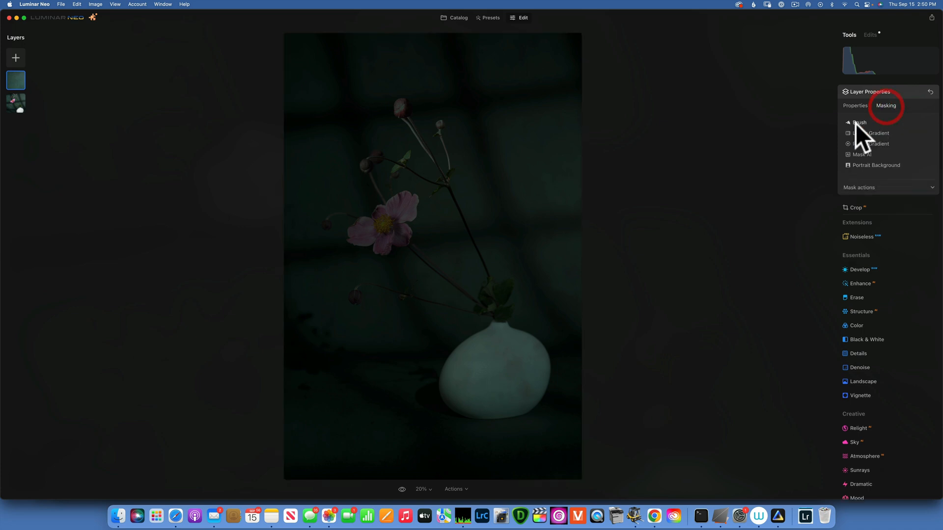
Step: Start a brush mask with Softness 31 and paint the texture over the vase's neck and body
{"action": "left_click", "coordinate": [858, 122]}
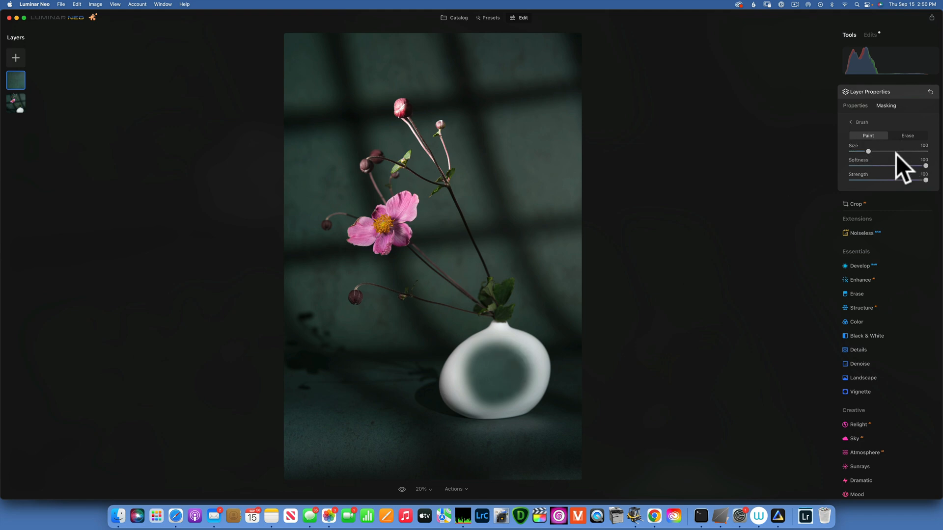
{"action": "left_click_drag", "start_coordinate": [926, 166], "coordinate": [885, 166]}
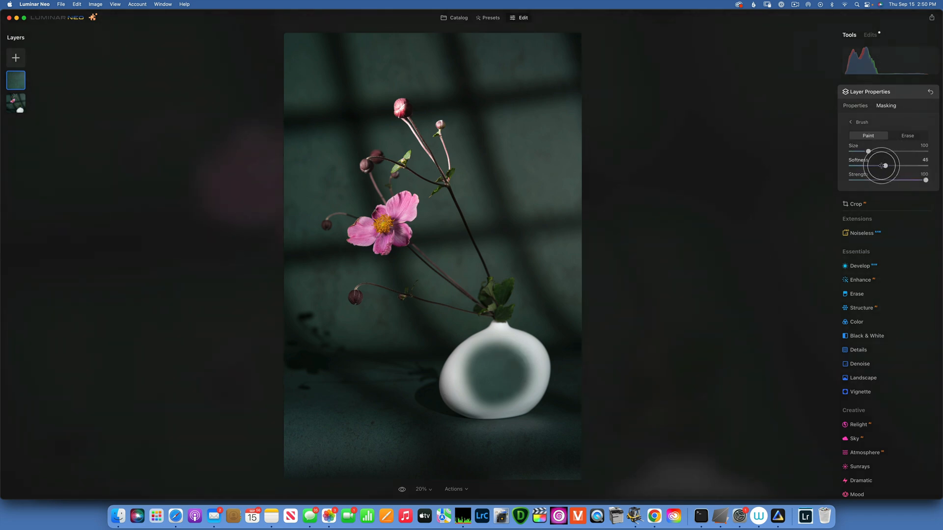
{"action": "left_click_drag", "start_coordinate": [884, 166], "coordinate": [875, 166]}
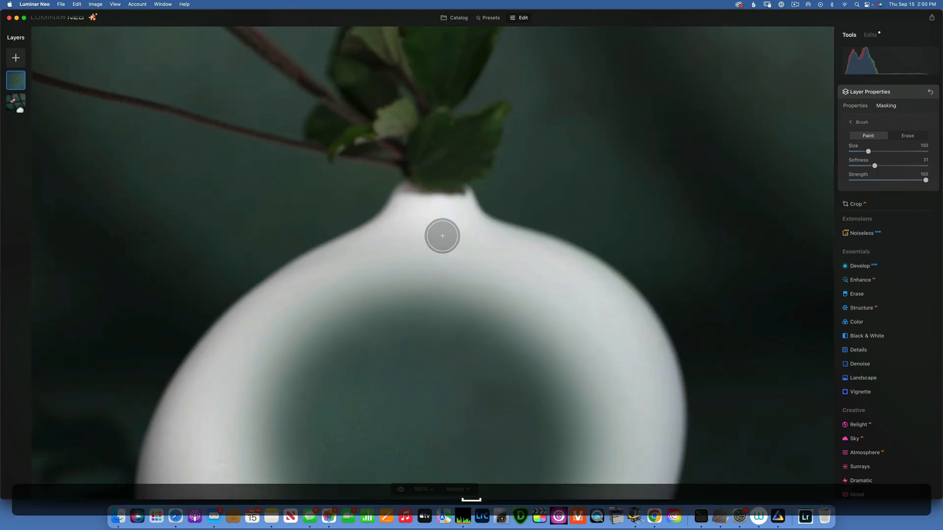
{"action": "left_click_drag", "start_coordinate": [441, 236], "coordinate": [439, 254]}
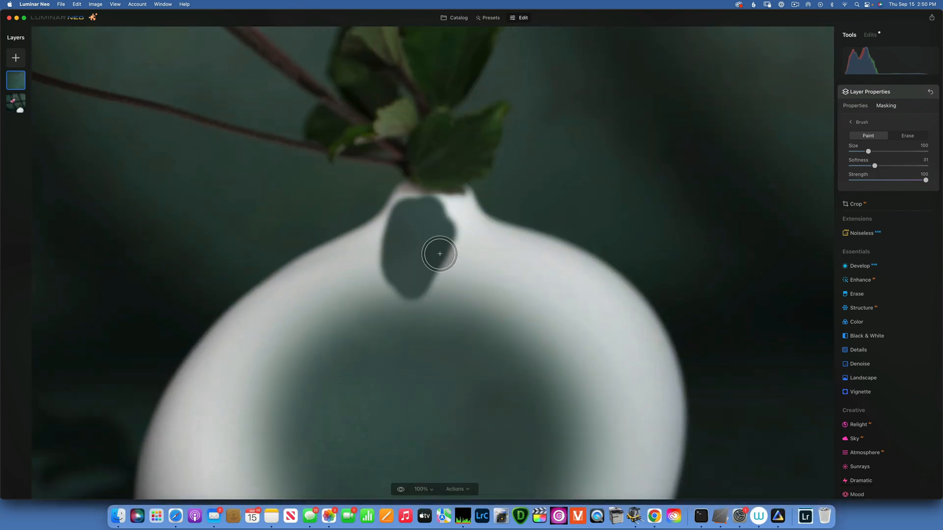
{"action": "left_click_drag", "start_coordinate": [439, 253], "coordinate": [498, 290]}
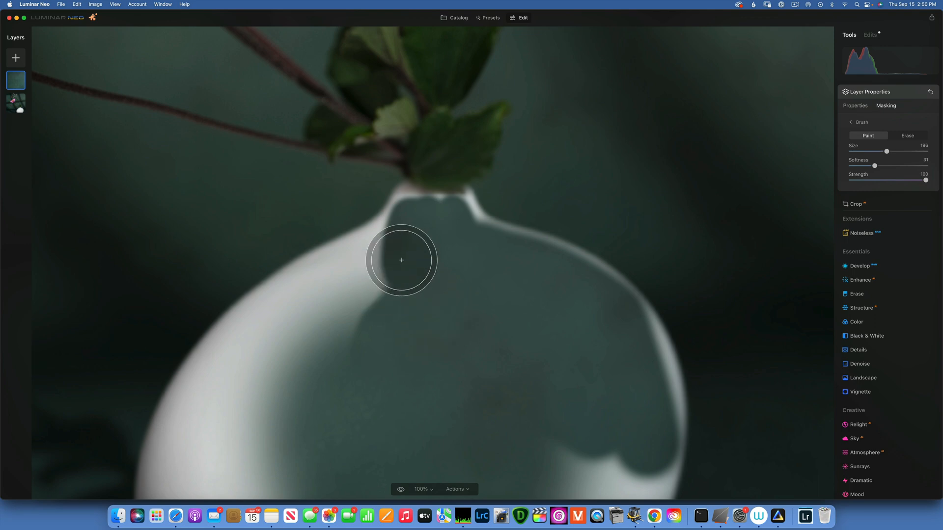
{"action": "mouse_move", "coordinate": [184, 493]}
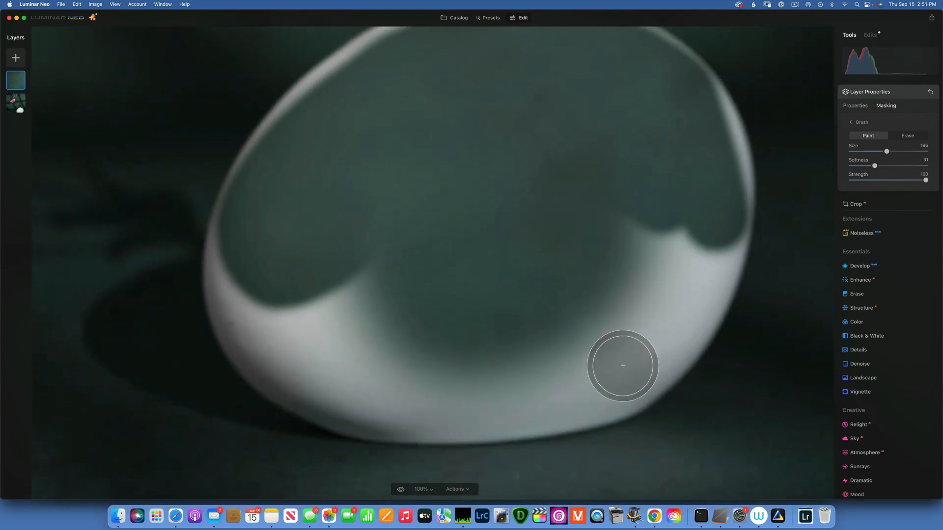
Step: Paint the mask across the vase's lower body, then set brush Size 124 and Softness about 45
{"action": "left_click_drag", "start_coordinate": [622, 366], "coordinate": [247, 214]}
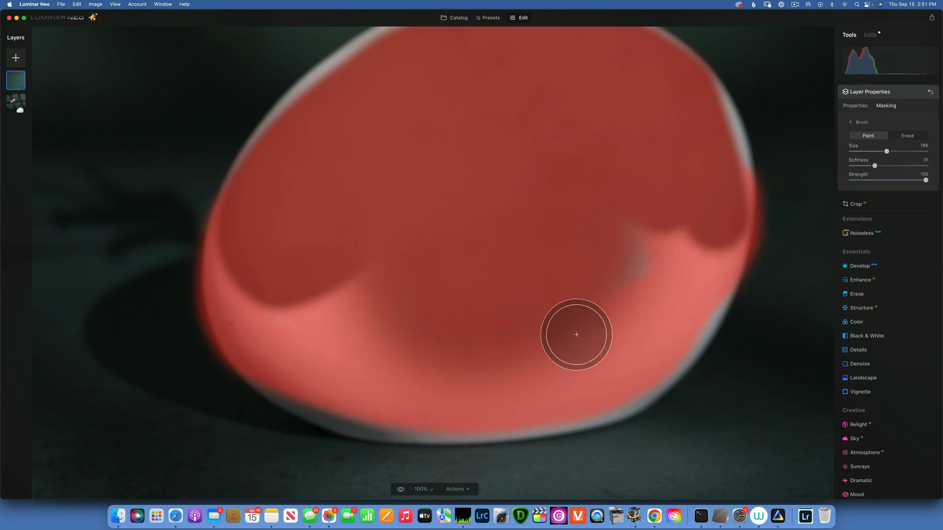
{"action": "left_click_drag", "start_coordinate": [575, 334], "coordinate": [538, 231]}
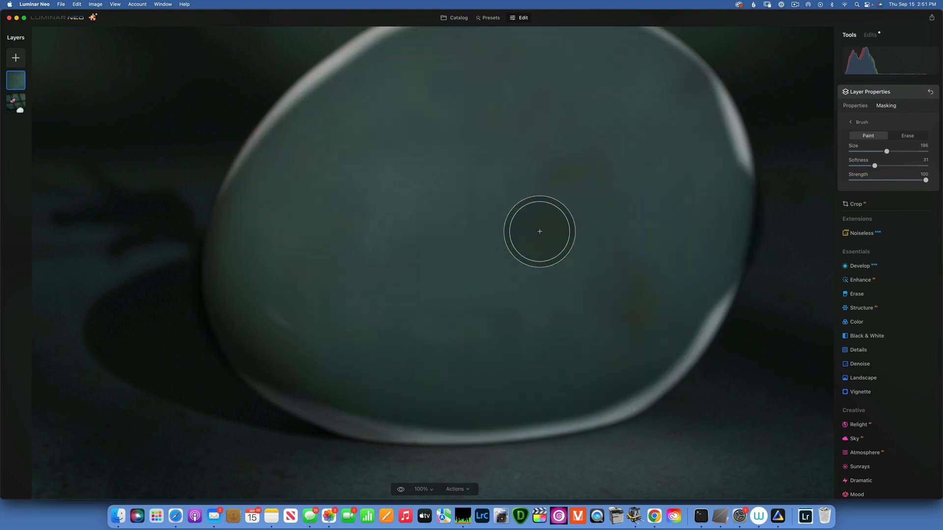
{"action": "mouse_move", "coordinate": [265, 273]}
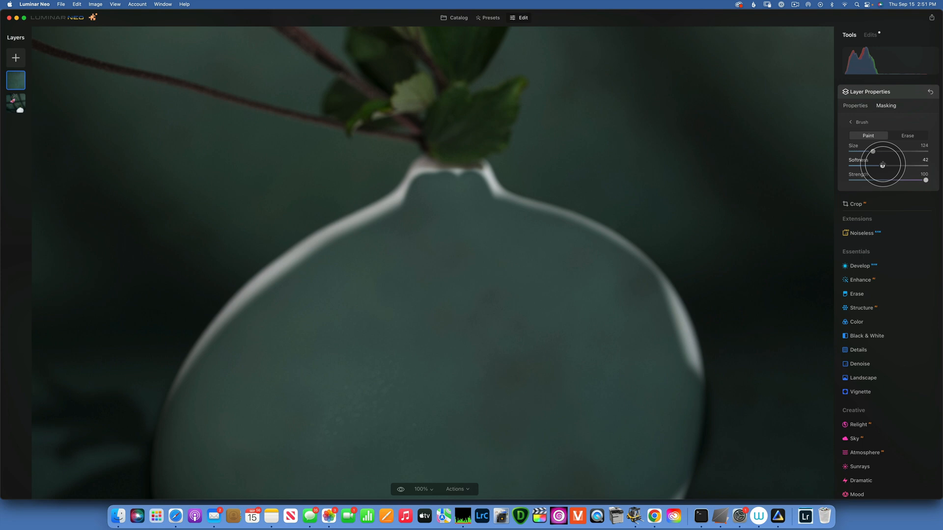
{"action": "left_click_drag", "start_coordinate": [882, 165], "coordinate": [885, 166]}
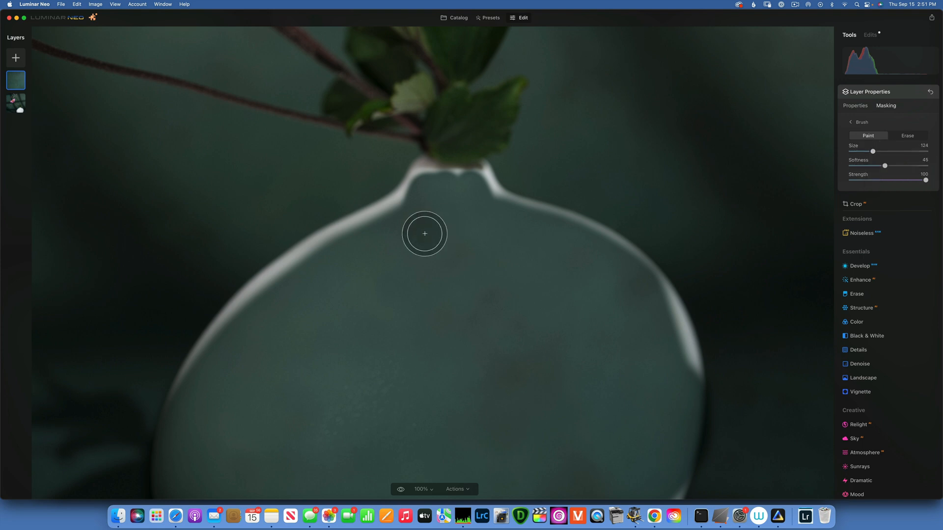
Step: Paint the mask over the left shoulder and erase the spill beside it
{"action": "left_click_drag", "start_coordinate": [424, 233], "coordinate": [387, 219]}
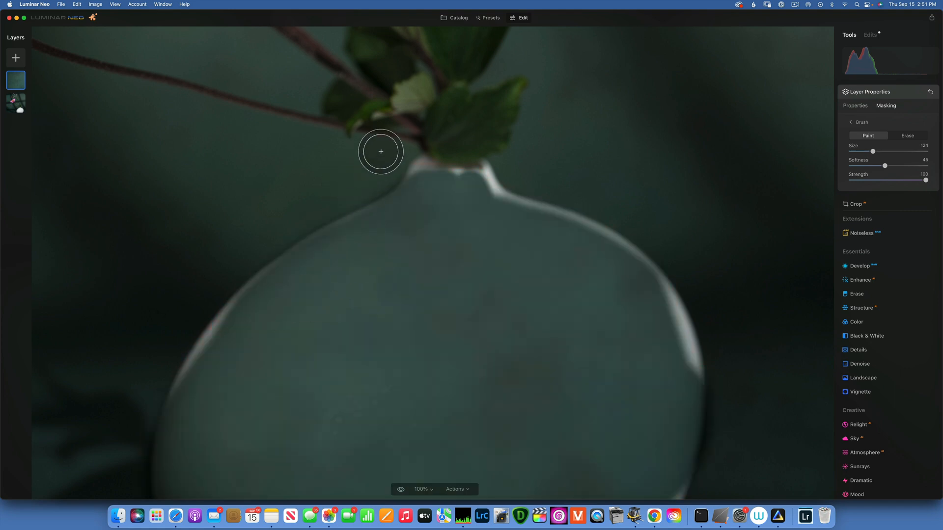
{"action": "left_click", "coordinate": [907, 136]}
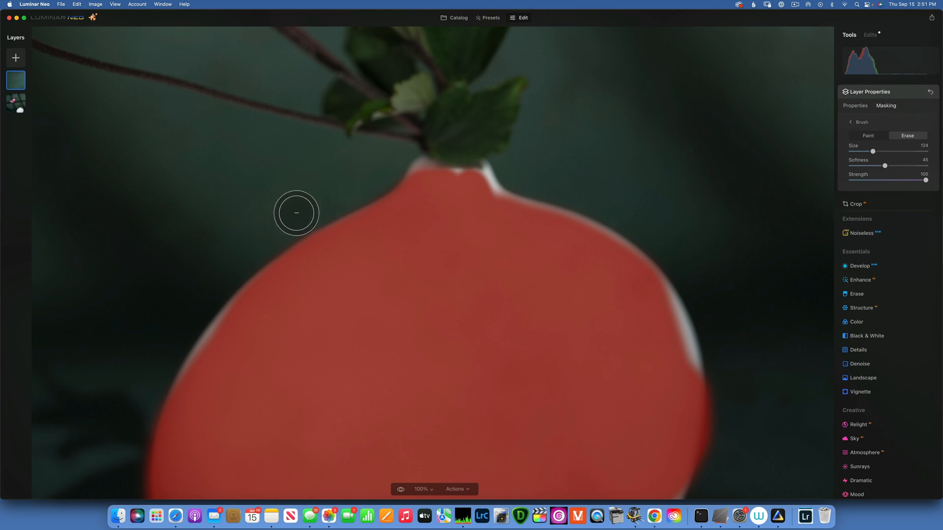
{"action": "left_click_drag", "start_coordinate": [296, 212], "coordinate": [406, 248]}
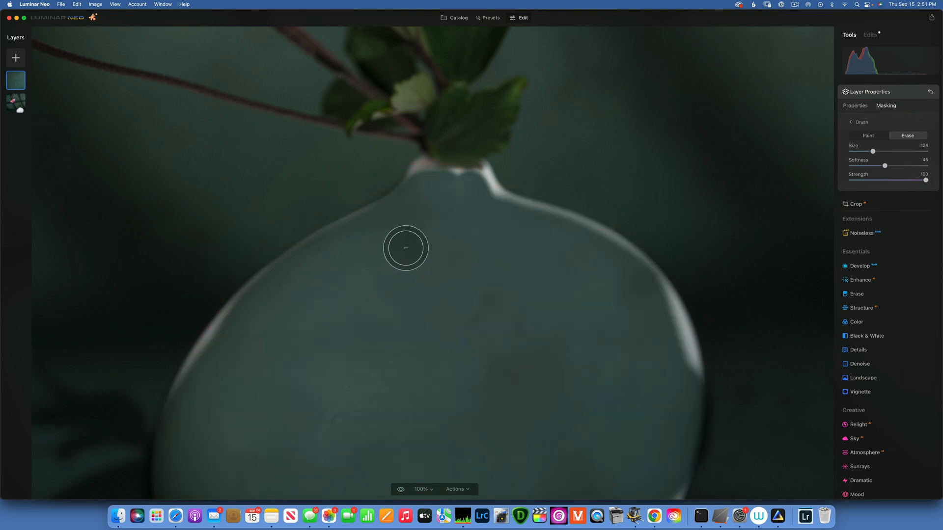
{"action": "left_click", "coordinate": [868, 135]}
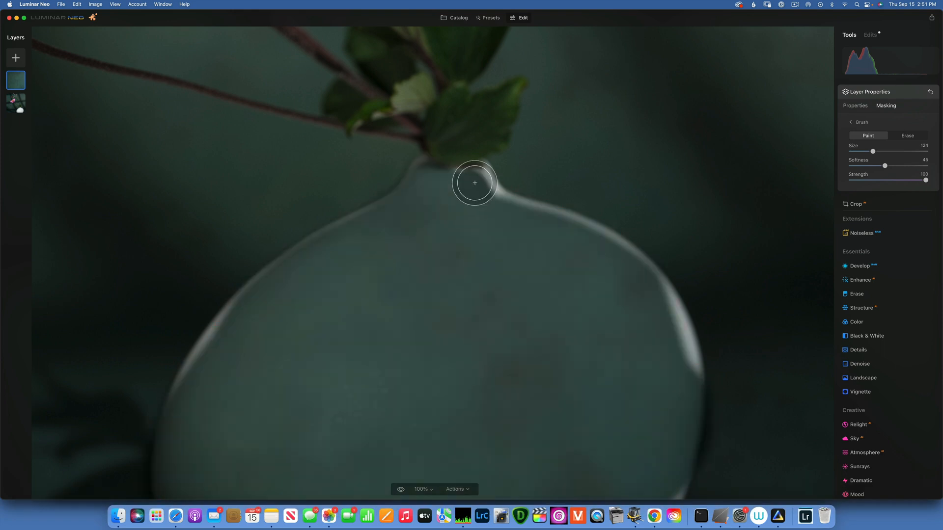
Step: Paint the mask over the vase neck, right shoulder and right edge
{"action": "left_click_drag", "start_coordinate": [475, 182], "coordinate": [543, 228]}
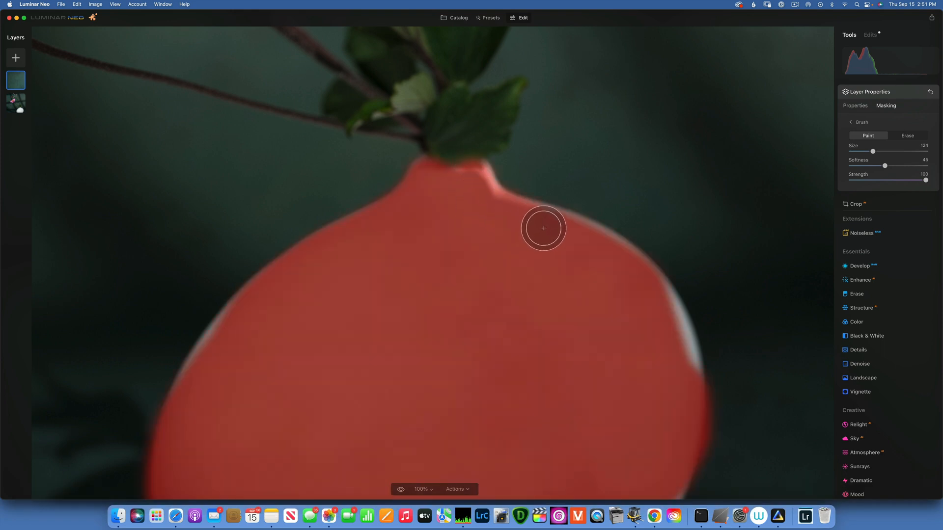
{"action": "left_click_drag", "start_coordinate": [543, 228], "coordinate": [643, 289]}
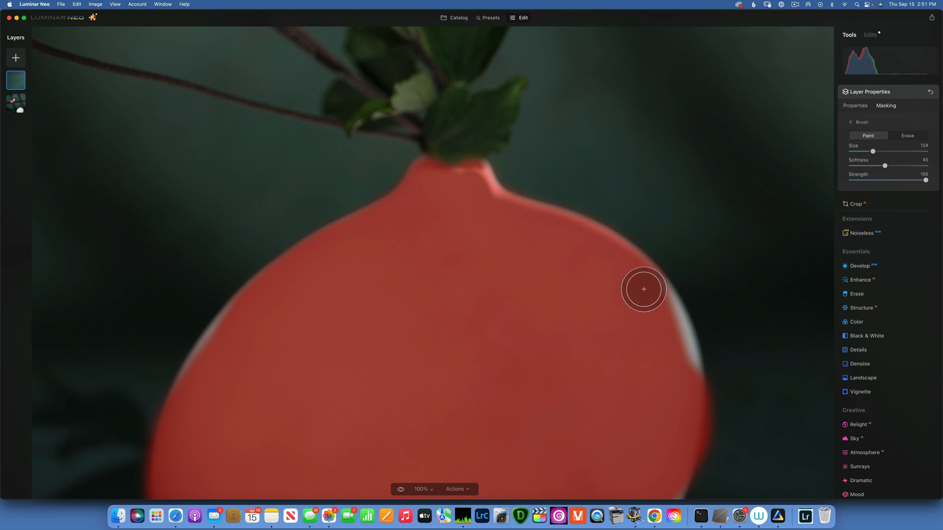
{"action": "left_click_drag", "start_coordinate": [642, 289], "coordinate": [670, 425]}
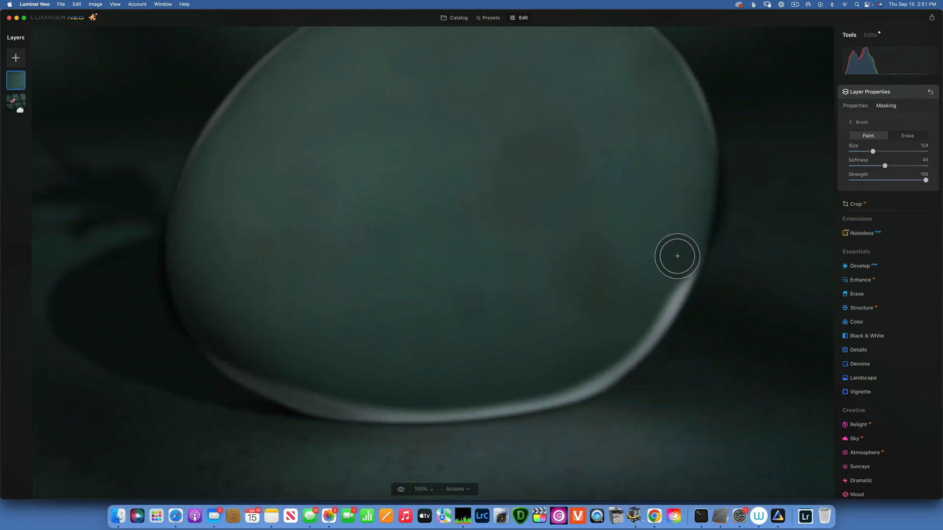
Step: With a size-76 brush, trace the mask along the vase's base, sides, shoulders and neck
{"action": "left_click_drag", "start_coordinate": [676, 257], "coordinate": [647, 314]}
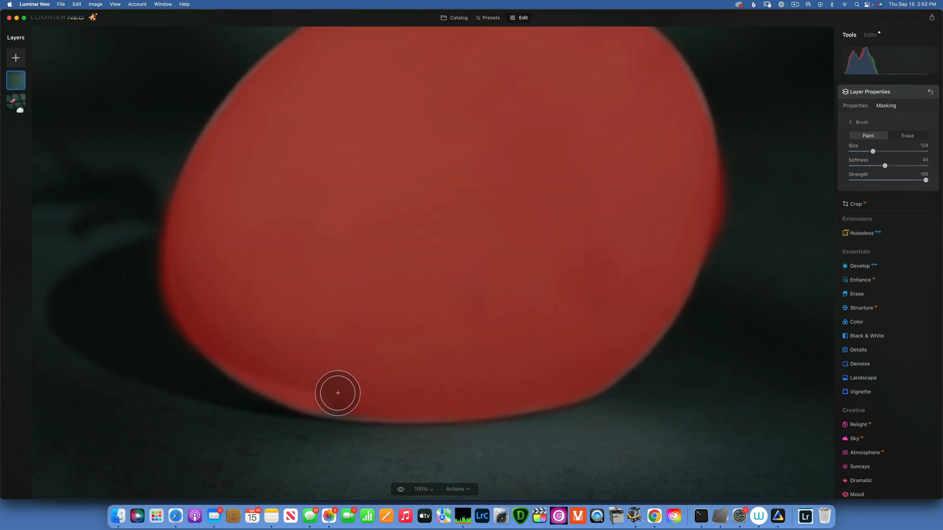
{"action": "left_click_drag", "start_coordinate": [337, 393], "coordinate": [686, 270]}
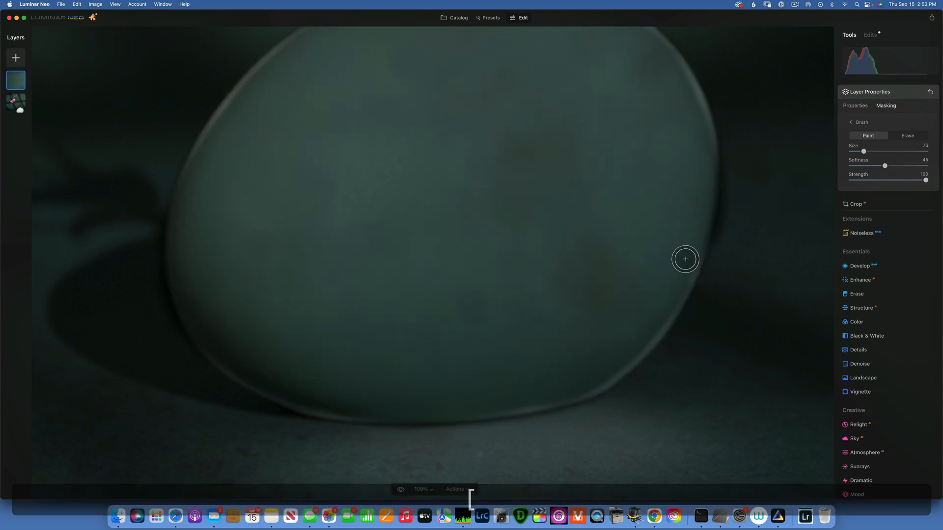
{"action": "left_click_drag", "start_coordinate": [684, 259], "coordinate": [657, 318]}
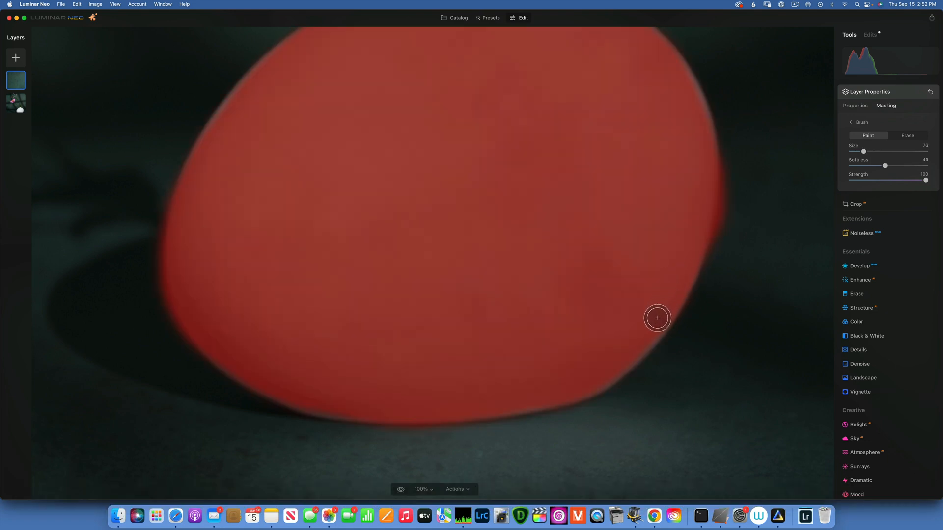
{"action": "left_click_drag", "start_coordinate": [656, 318], "coordinate": [490, 246]}
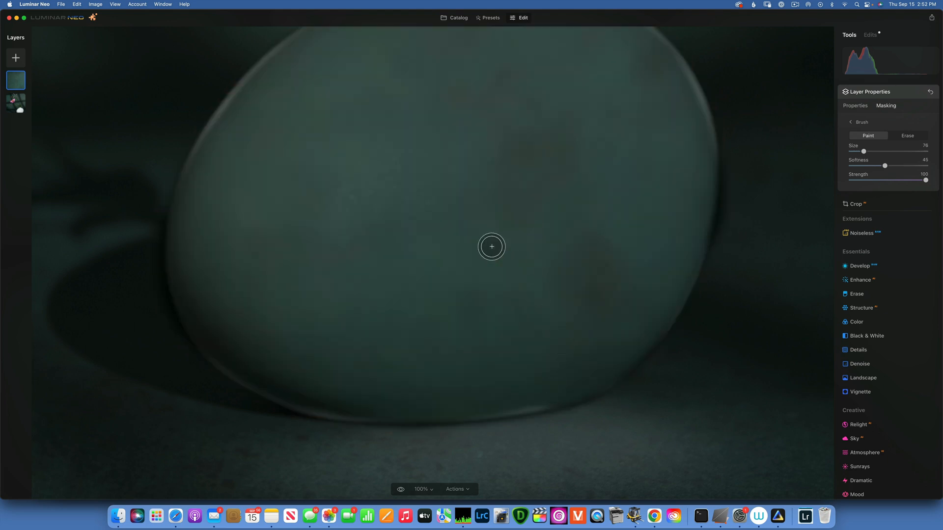
{"action": "left_click_drag", "start_coordinate": [491, 246], "coordinate": [521, 394]}
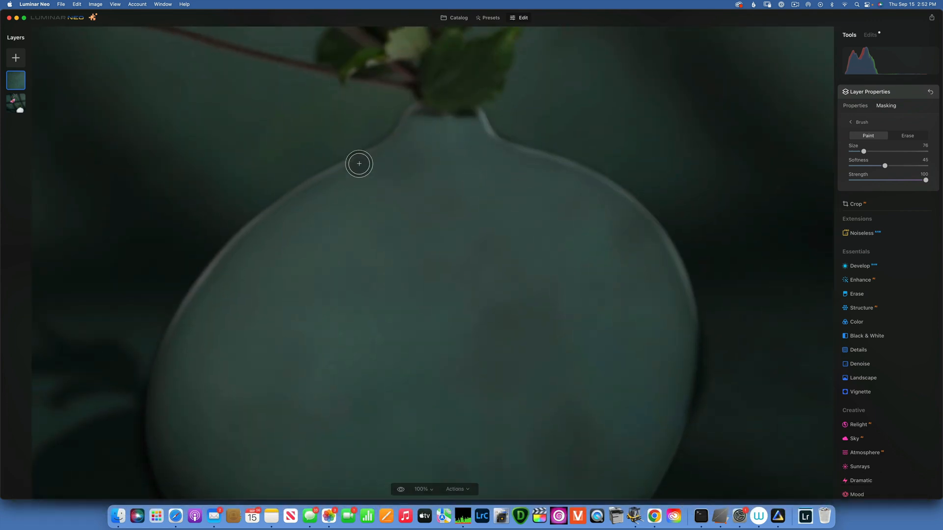
{"action": "left_click_drag", "start_coordinate": [359, 164], "coordinate": [312, 193]}
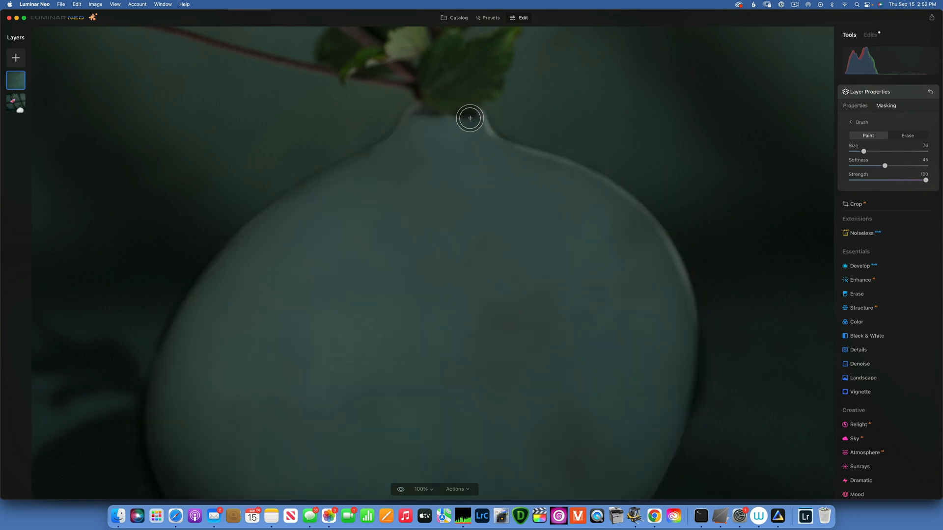
{"action": "left_click_drag", "start_coordinate": [469, 118], "coordinate": [557, 171]}
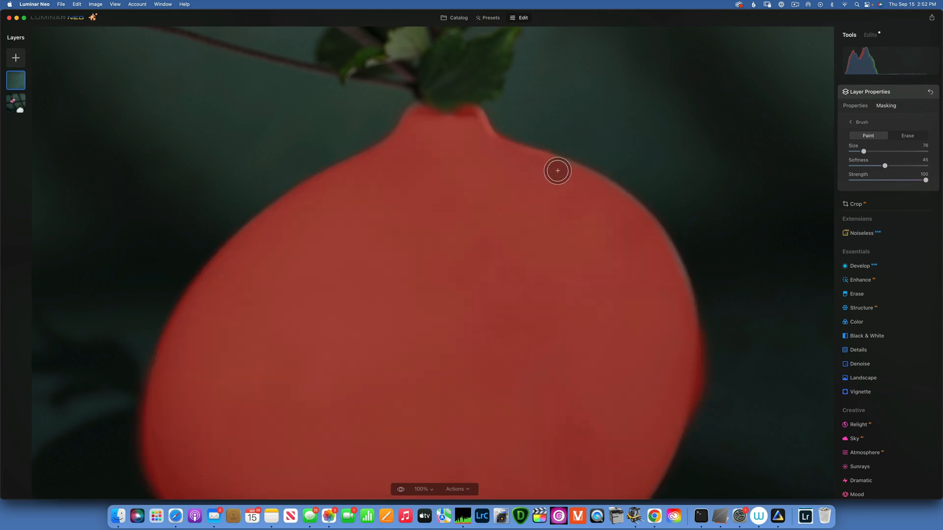
{"action": "left_click_drag", "start_coordinate": [557, 171], "coordinate": [614, 203]}
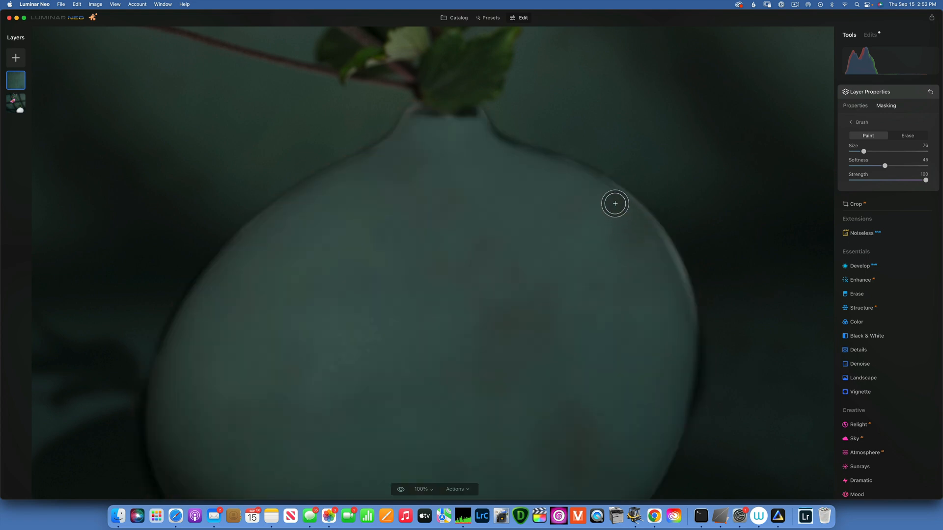
{"action": "left_click_drag", "start_coordinate": [615, 203], "coordinate": [687, 369]}
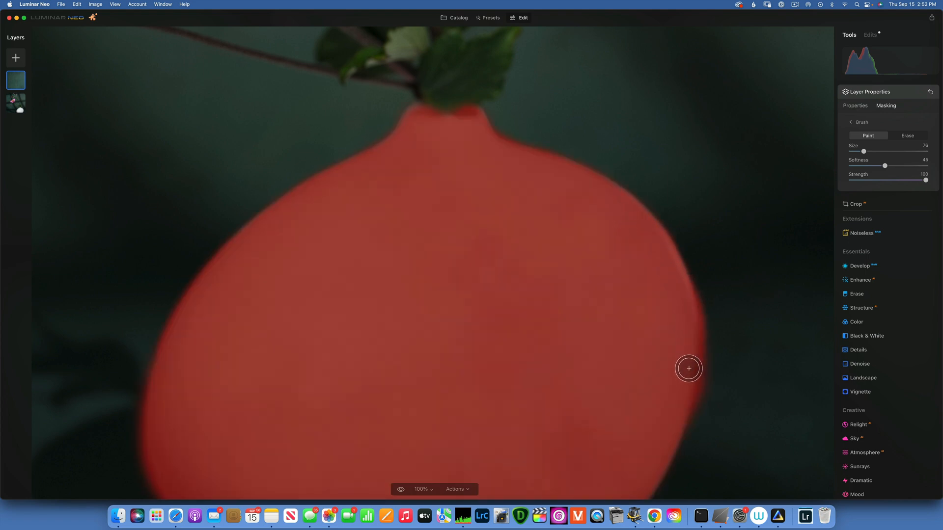
Step: Touch up the lower right mask edge and raise Develop Exposure to 1.20
{"action": "left_click_drag", "start_coordinate": [688, 368], "coordinate": [616, 206]}
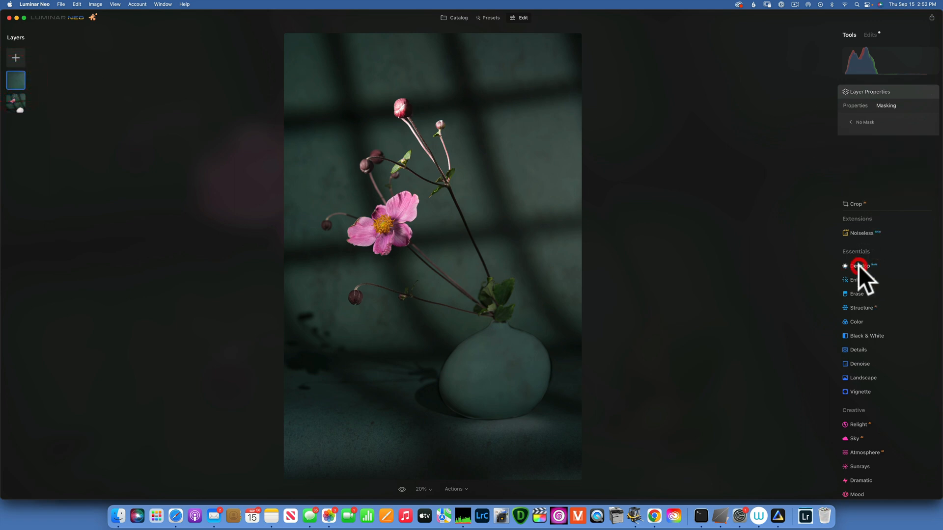
{"action": "left_click", "coordinate": [859, 266]}
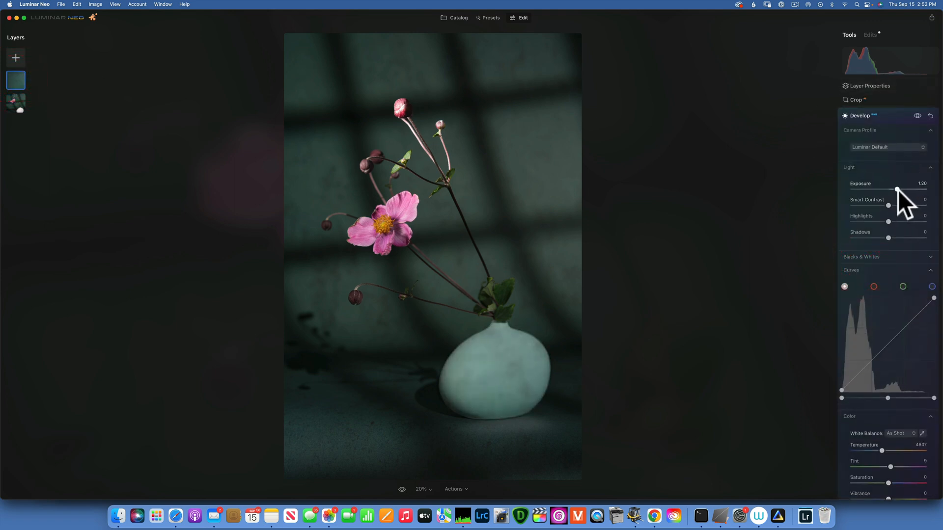
{"action": "left_click_drag", "start_coordinate": [897, 191], "coordinate": [891, 191]}
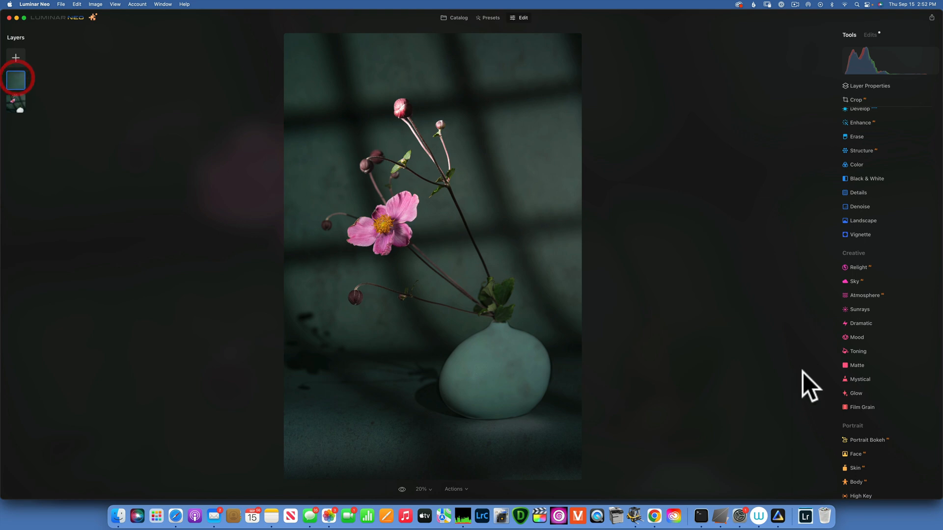
Step: Try purple and lavender Color Hue Shifts, settling at 11 for a pale green vase
{"action": "left_click", "coordinate": [856, 164]}
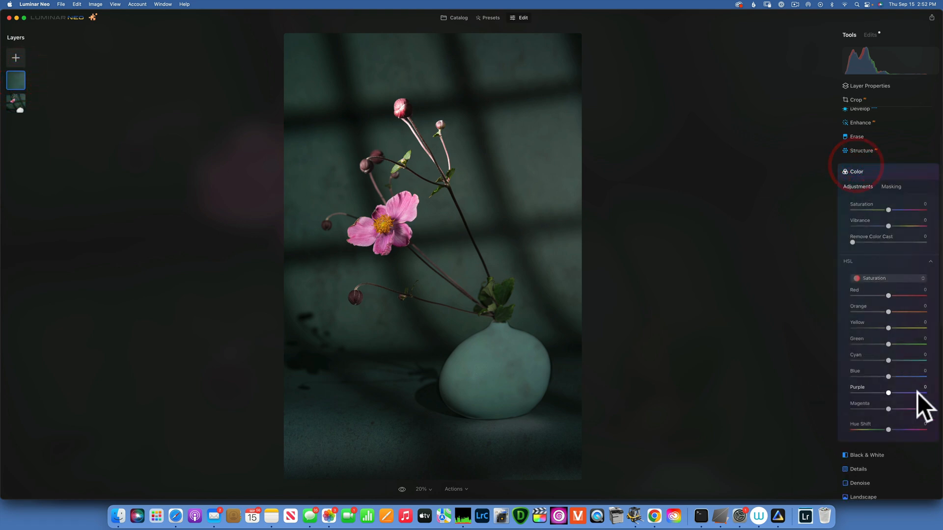
{"action": "left_click_drag", "start_coordinate": [888, 429], "coordinate": [916, 429]}
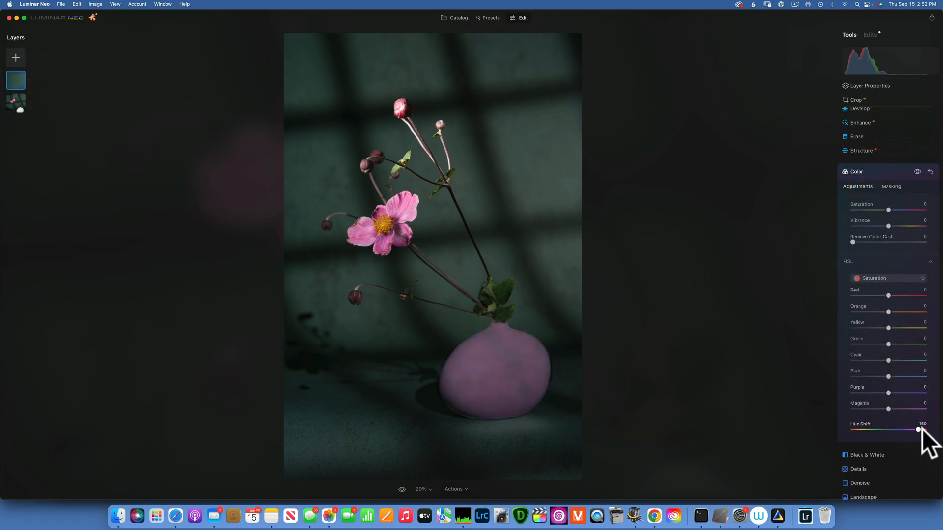
{"action": "left_click_drag", "start_coordinate": [916, 429], "coordinate": [894, 429]}
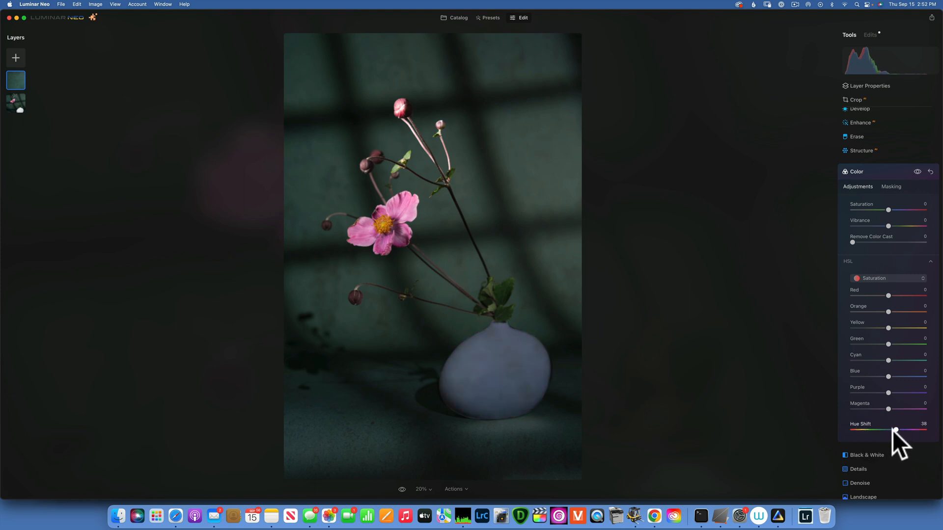
{"action": "left_click_drag", "start_coordinate": [895, 430], "coordinate": [890, 430]}
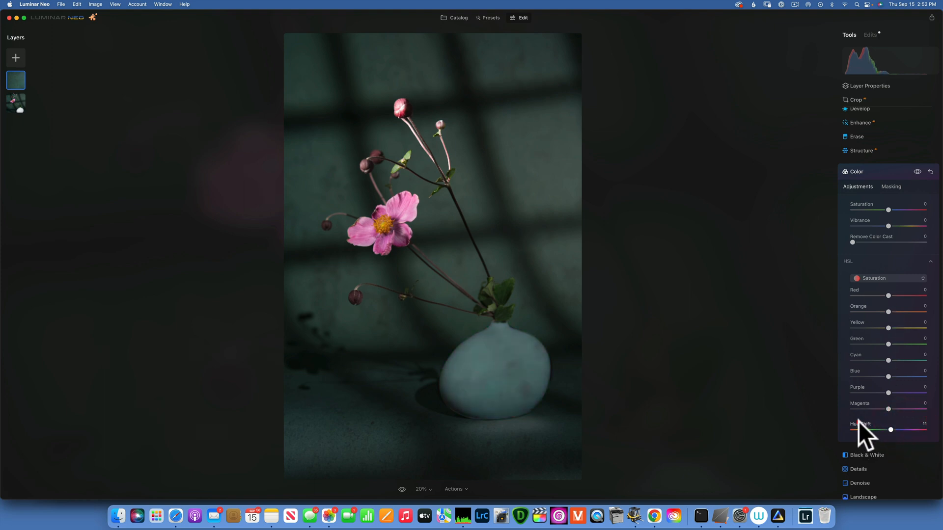